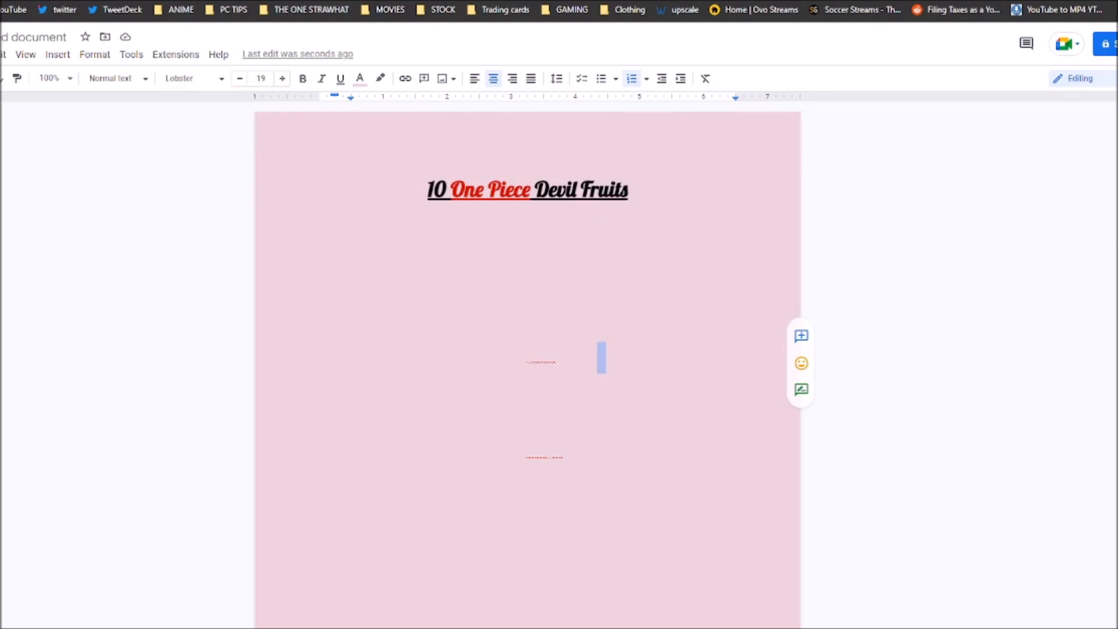
Step: Scroll up through the 'gasu gasu no mi' image results to reach the Gas-Gas Fruit image
{"action": "scroll", "scroll_direction": "up", "scroll_amount": 3}
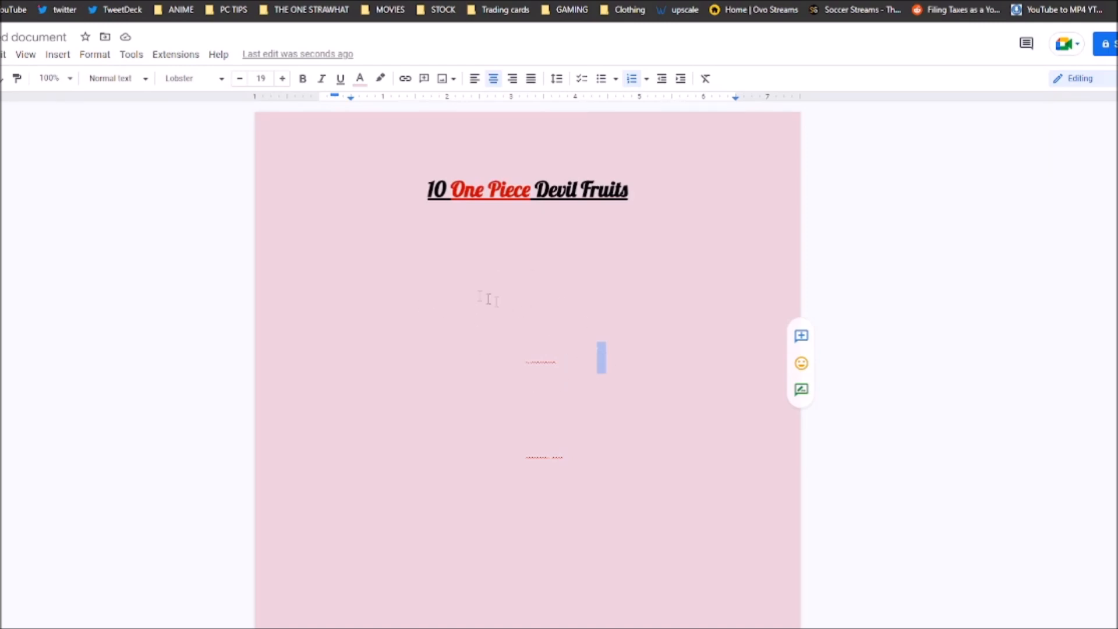
{"action": "mouse_move", "coordinate": [583, 288]}
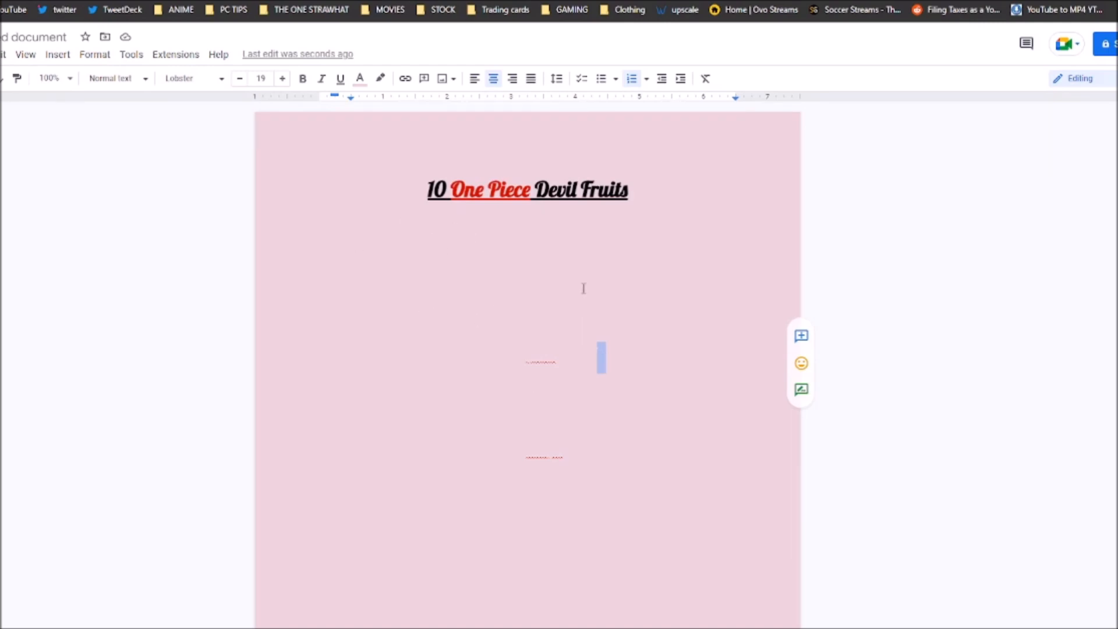
{"action": "mouse_move", "coordinate": [521, 288]}
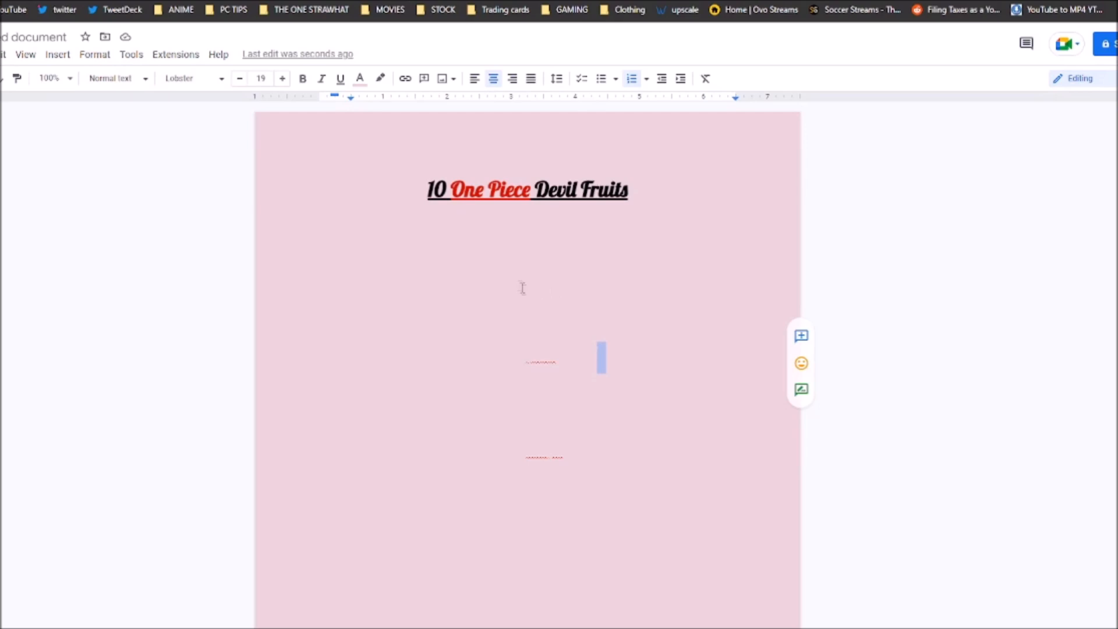
{"action": "mouse_move", "coordinate": [535, 302]}
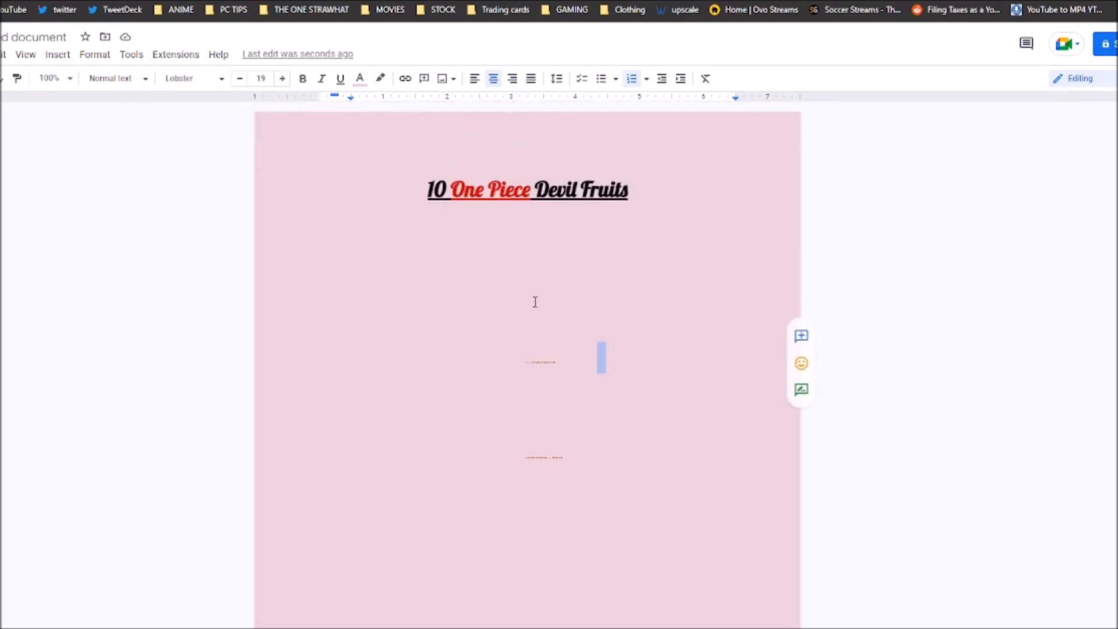
{"action": "mouse_move", "coordinate": [530, 286]}
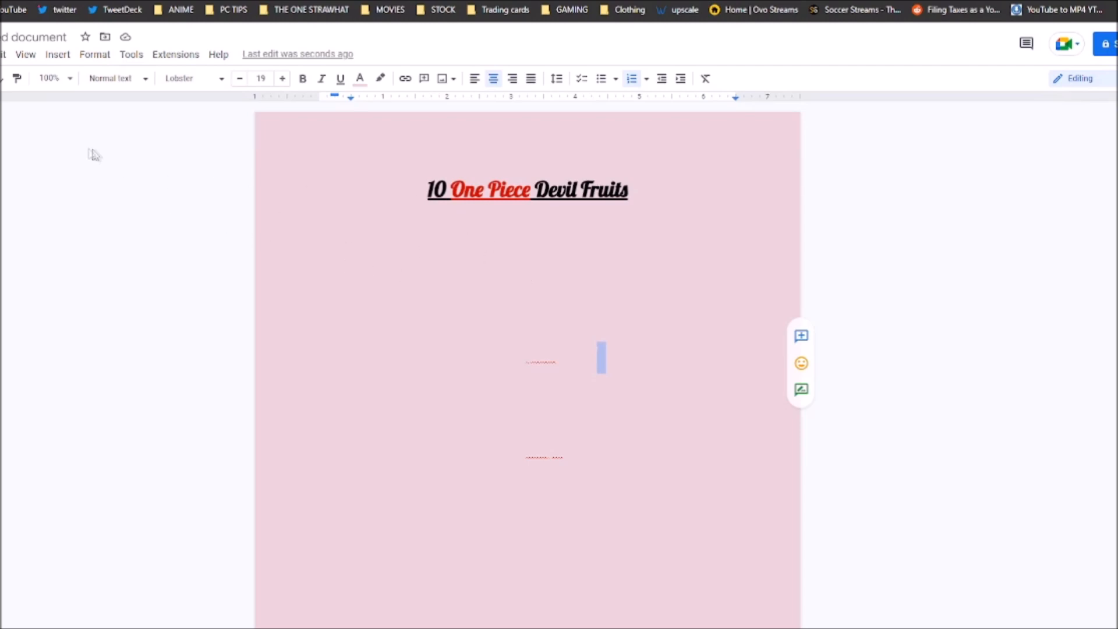
{"action": "mouse_move", "coordinate": [311, 228]}
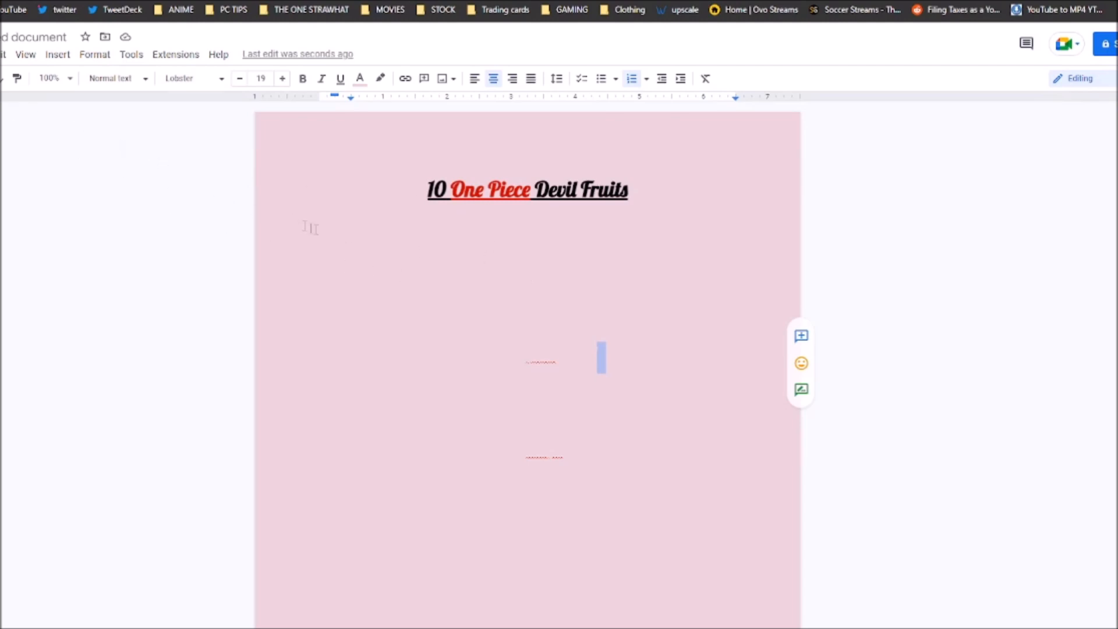
{"action": "scroll", "scroll_direction": "up", "scroll_amount": 3}
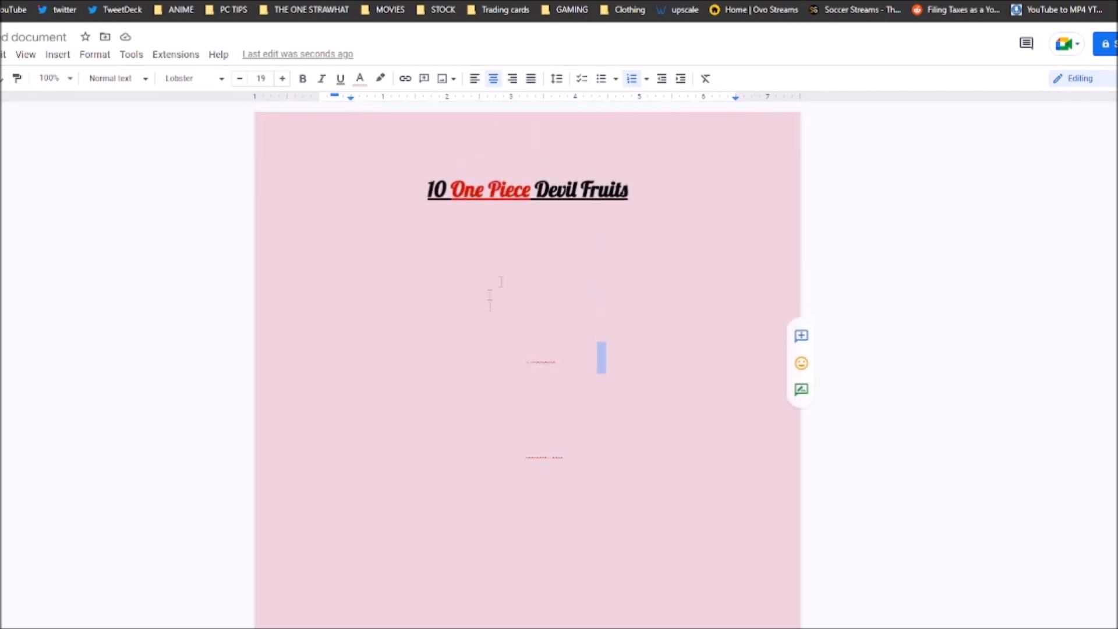
{"action": "mouse_move", "coordinate": [584, 176]}
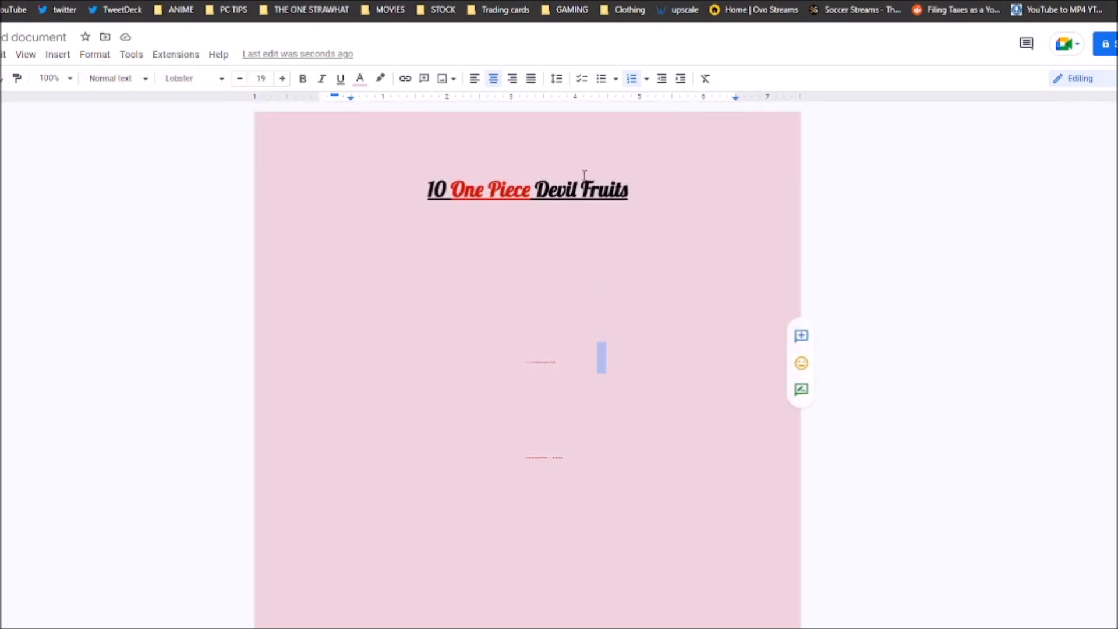
{"action": "mouse_move", "coordinate": [747, 356]}
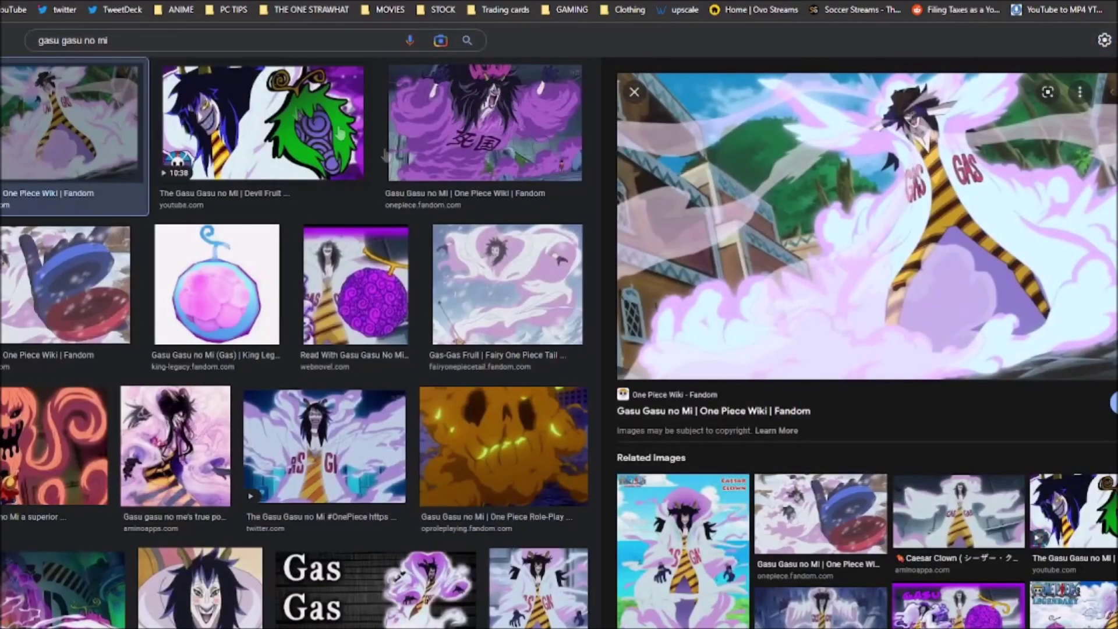
{"action": "mouse_move", "coordinate": [825, 314]}
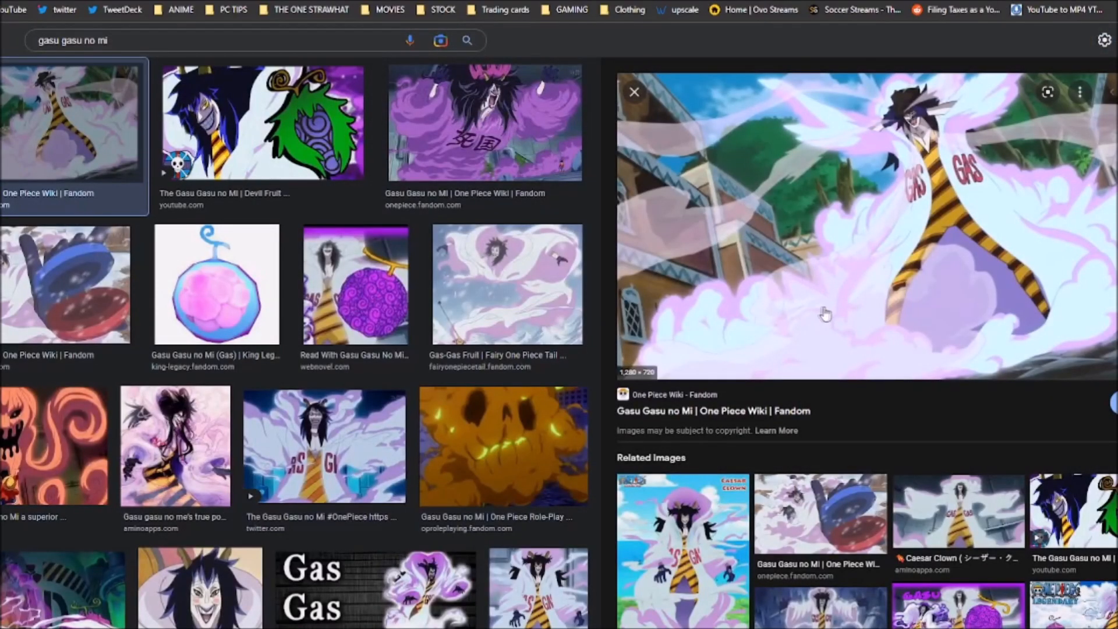
{"action": "scroll", "scroll_direction": "up", "scroll_amount": 3}
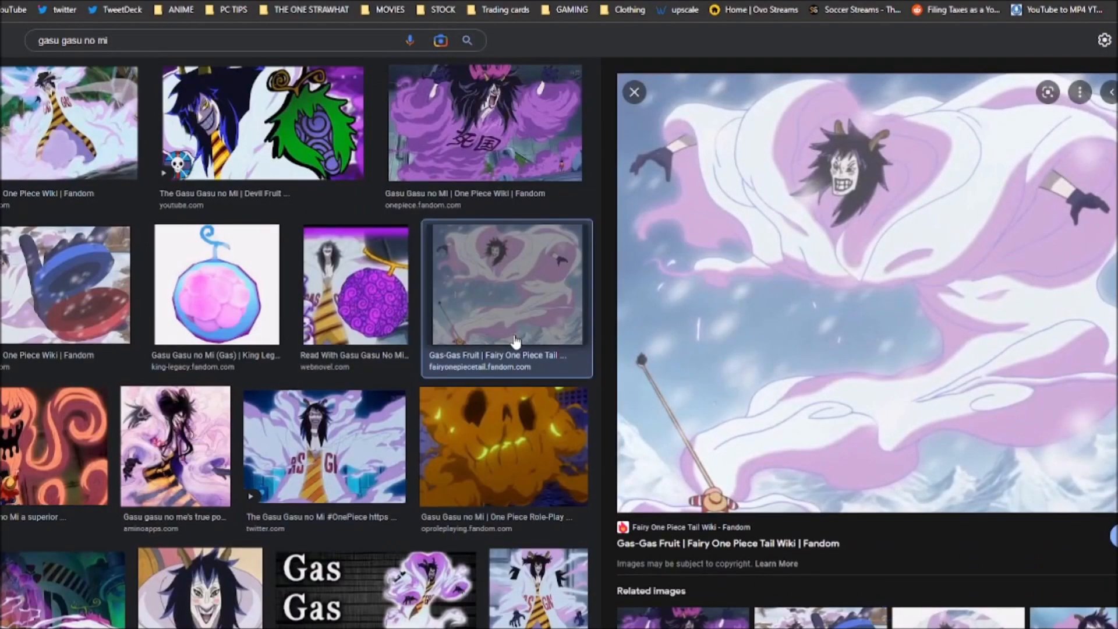
{"action": "scroll", "scroll_direction": "up", "scroll_amount": 3}
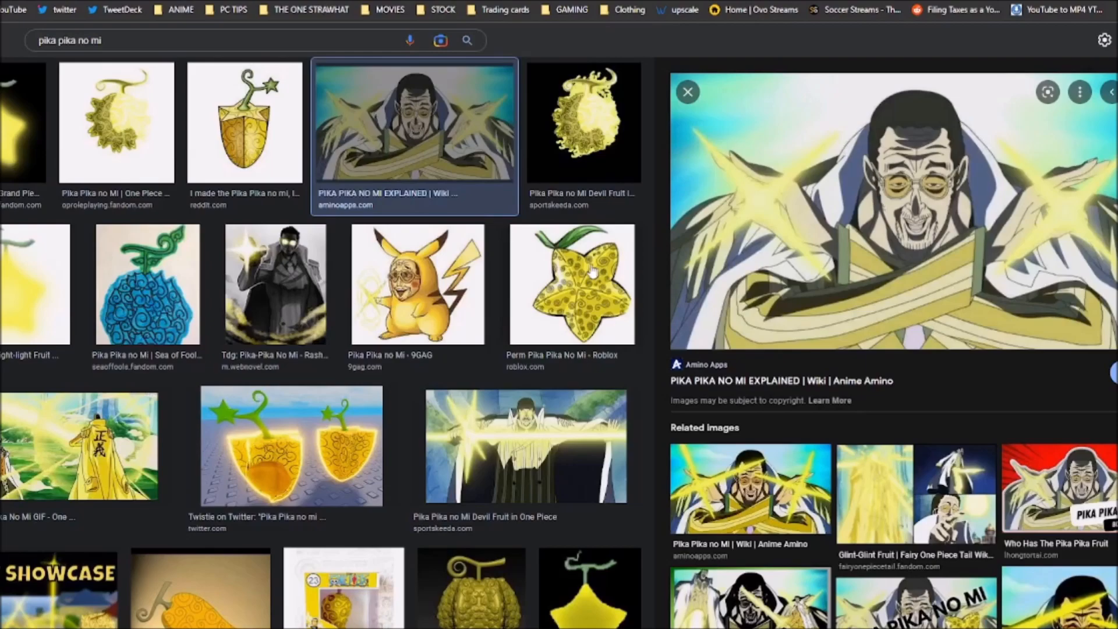
{"action": "mouse_move", "coordinate": [839, 246]}
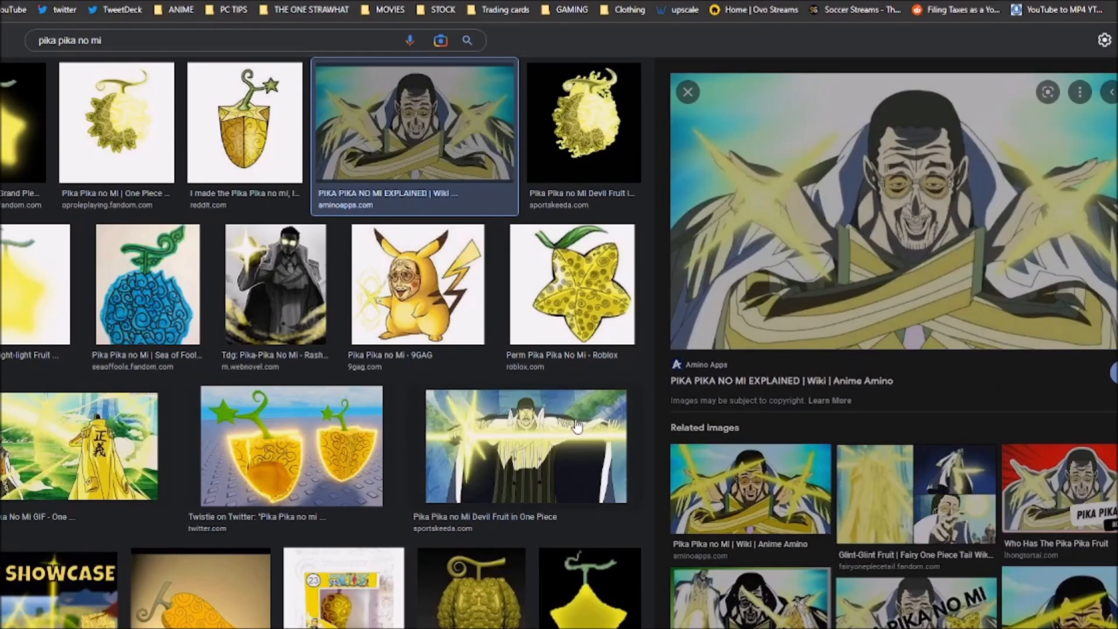
Step: Preview the Sportskeeda 'Pika Pika no Mi Devil Fruit in One Piece' image
{"action": "left_click", "coordinate": [527, 443]}
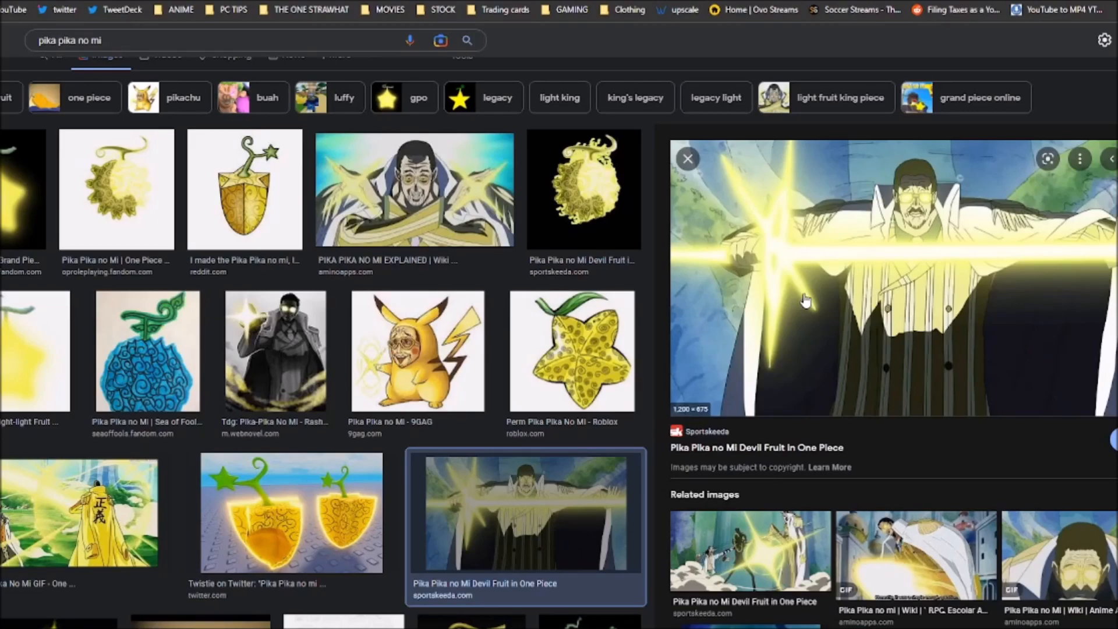
{"action": "mouse_move", "coordinate": [793, 292]}
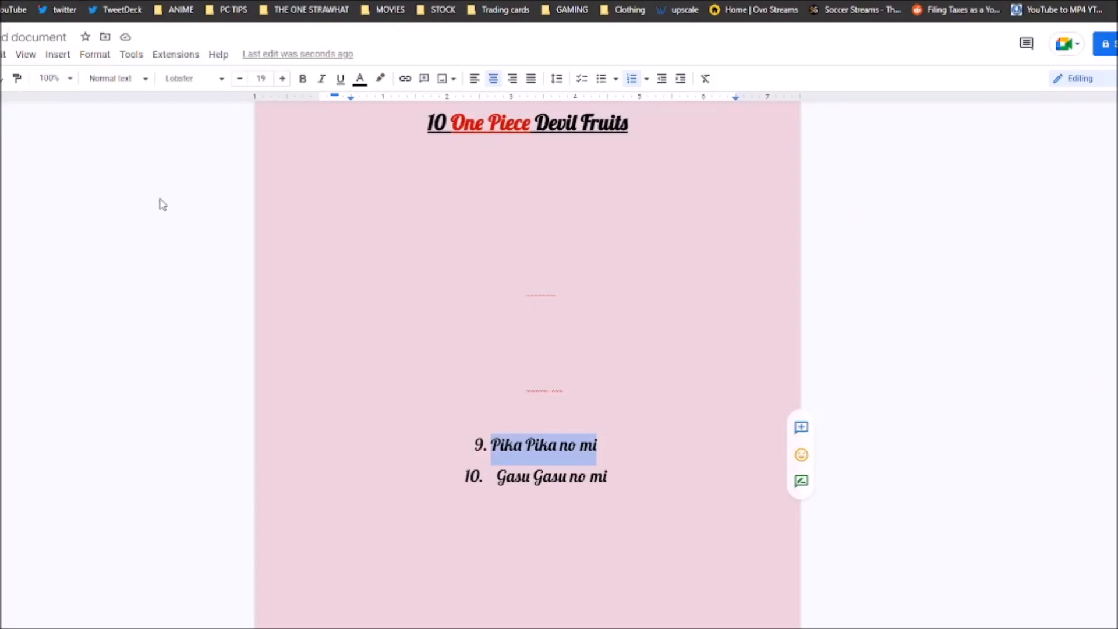
{"action": "mouse_move", "coordinate": [153, 203]}
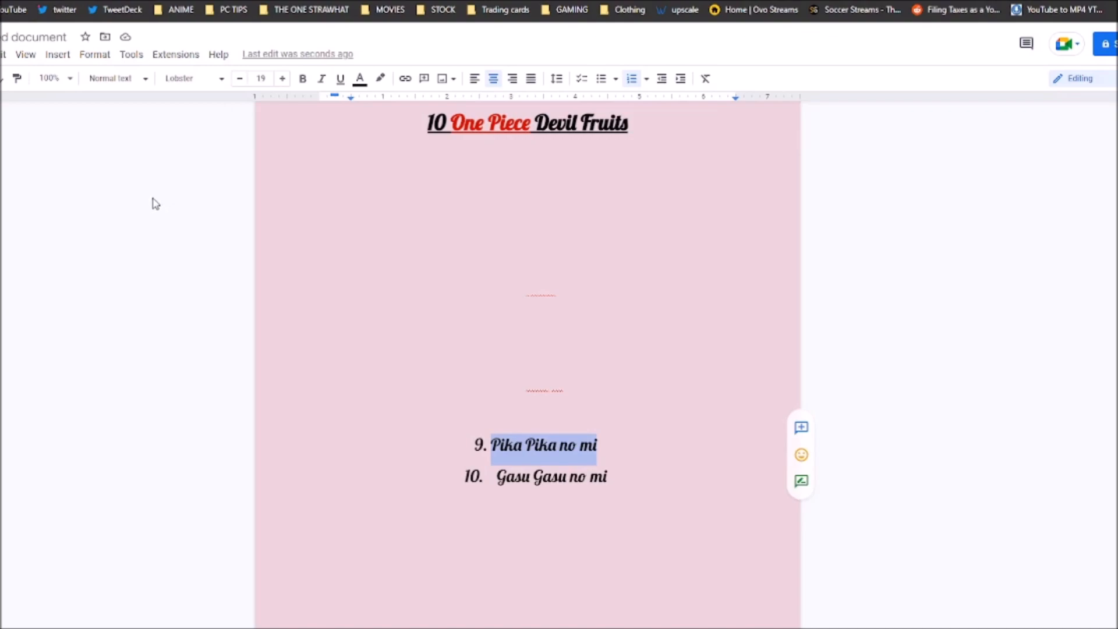
{"action": "mouse_move", "coordinate": [601, 420]}
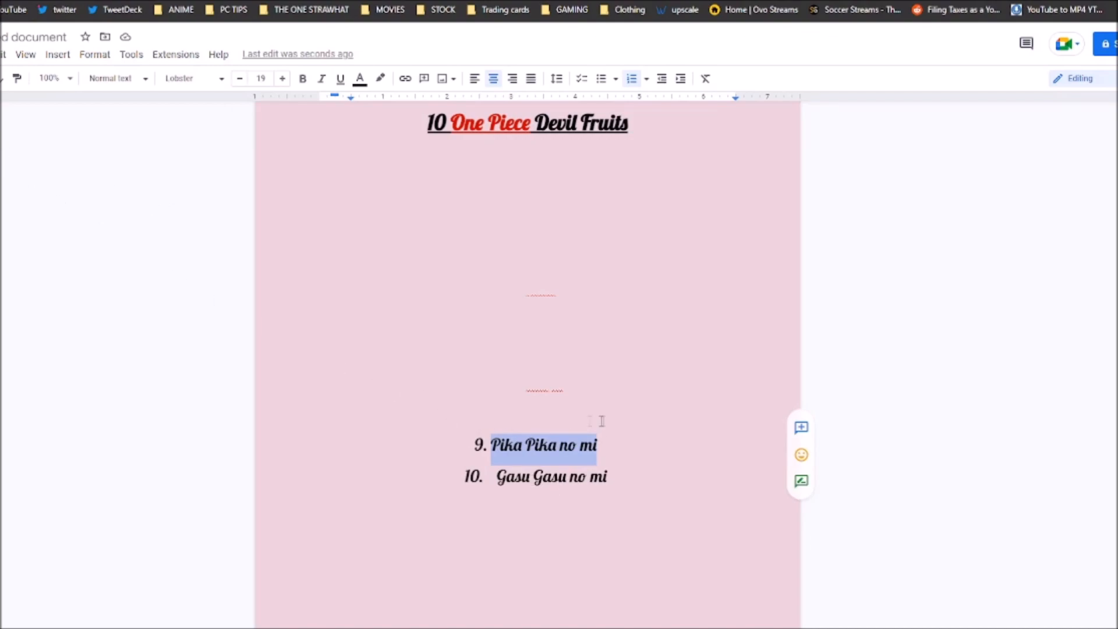
{"action": "mouse_move", "coordinate": [131, 270]}
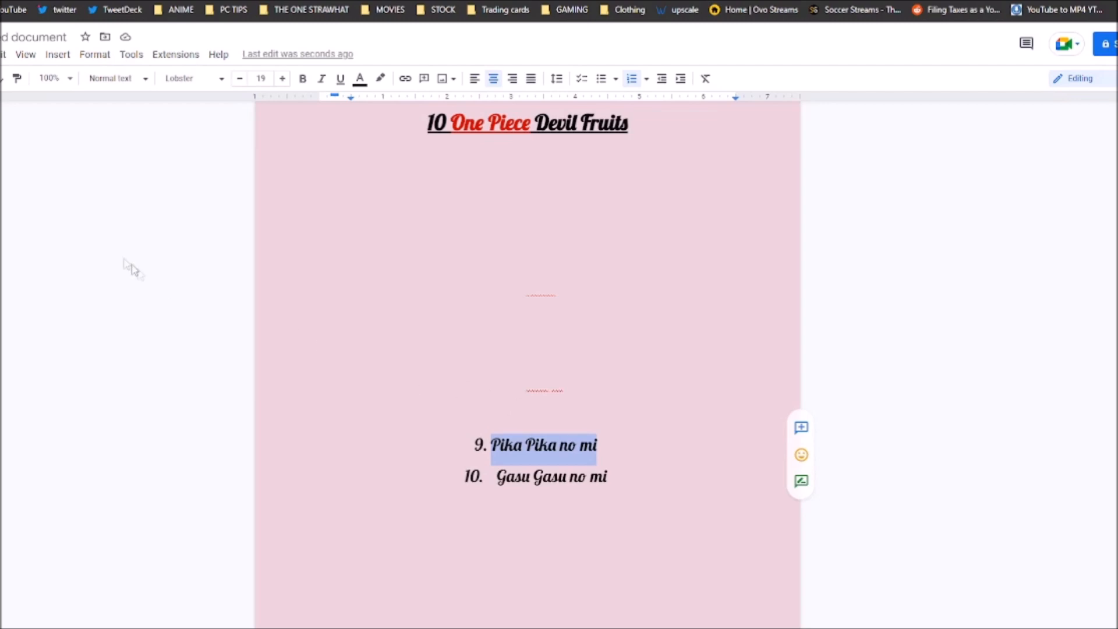
{"action": "mouse_move", "coordinate": [404, 372]}
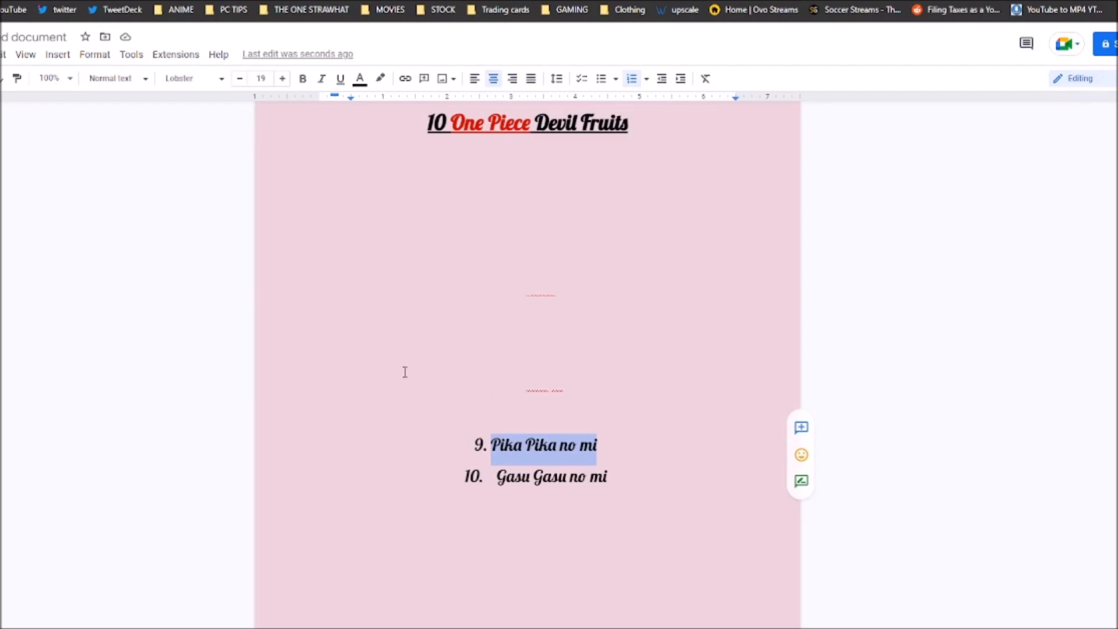
{"action": "mouse_move", "coordinate": [404, 372]}
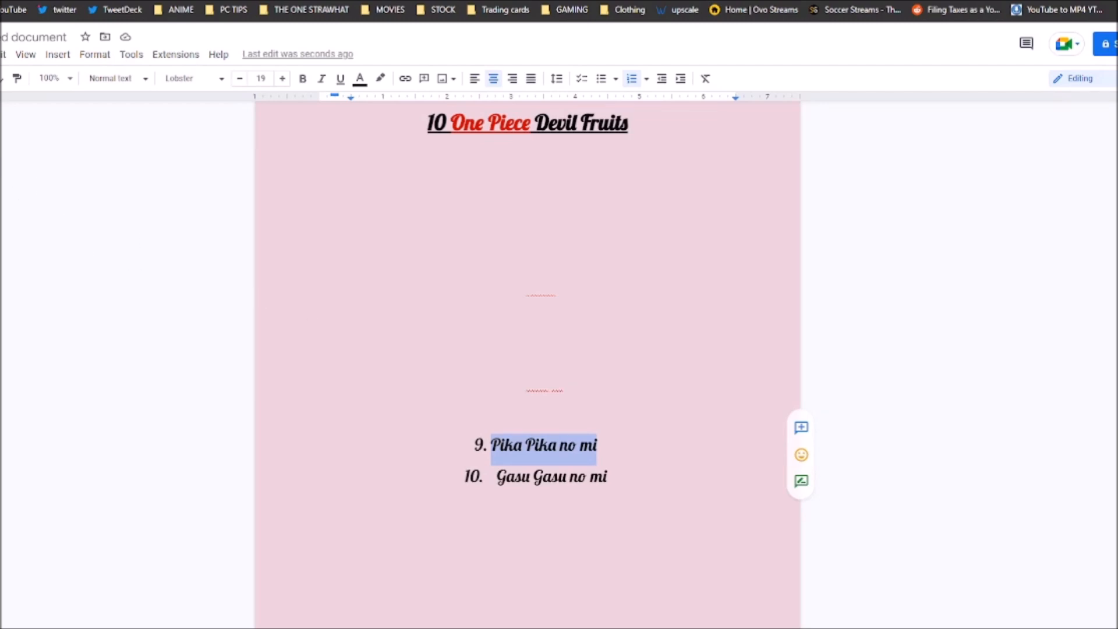
Step: Enter 'Wapu Wapu no mi' into the countdown list in Google Docs
{"action": "type", "text": "Wapu Wapu no mi"}
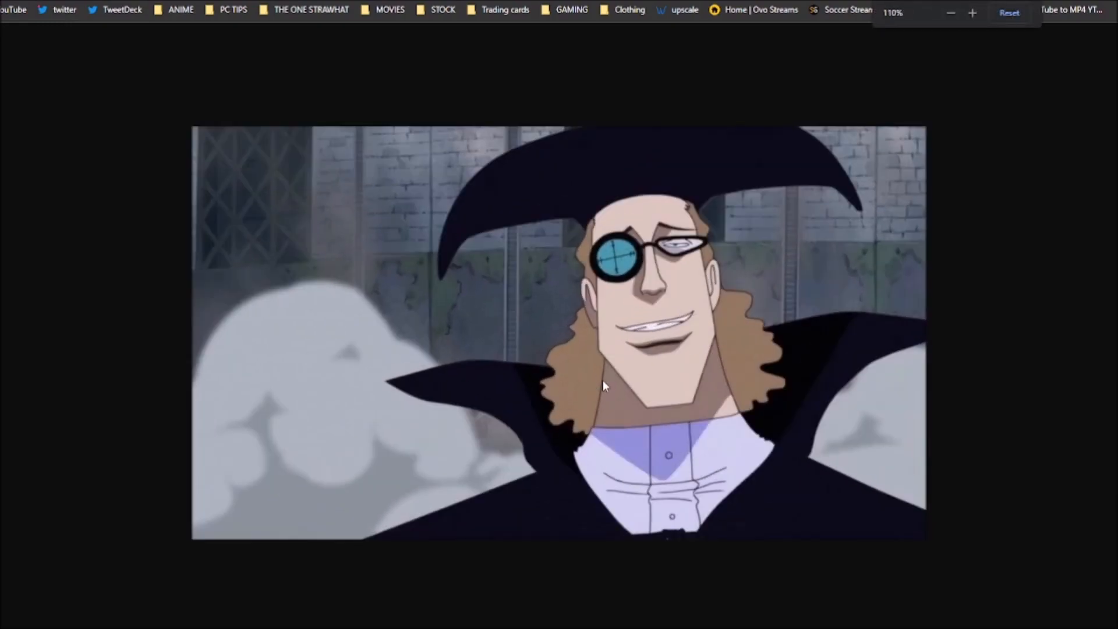
Step: Enlarge the standalone image of the monocled, wide-hatted character with Chrome's zoom controls
{"action": "left_click", "coordinate": [972, 13]}
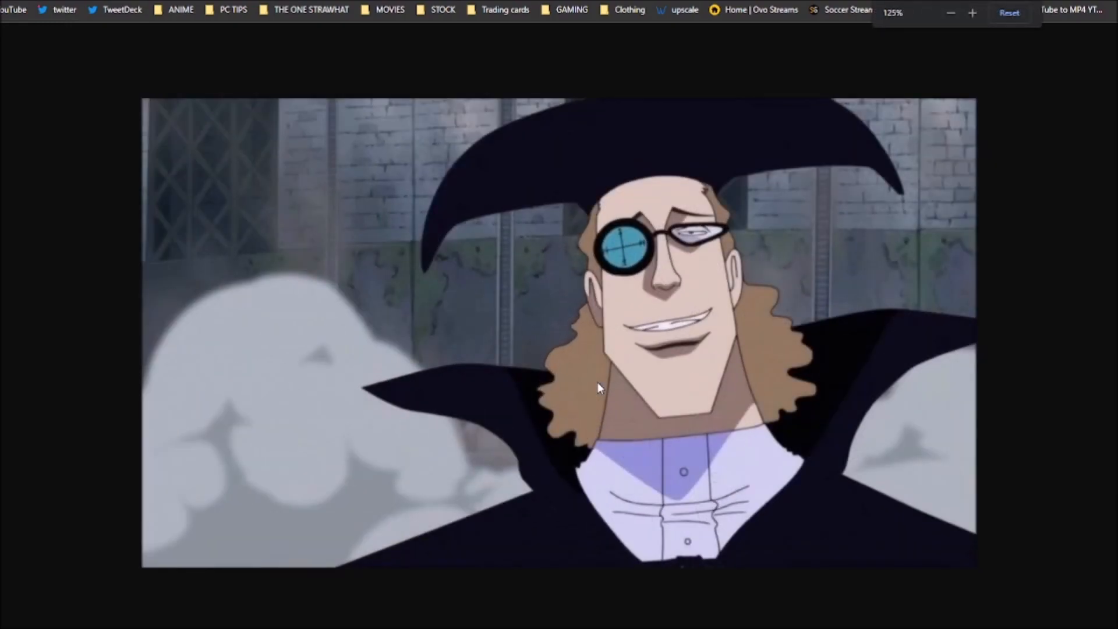
{"action": "left_click", "coordinate": [950, 12]}
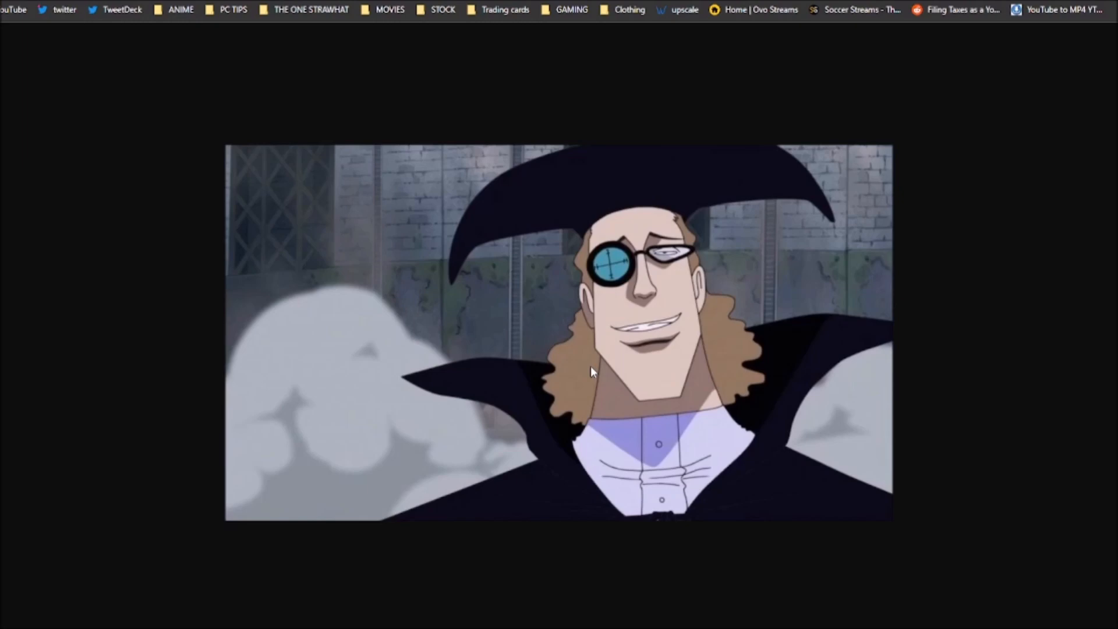
{"action": "mouse_move", "coordinate": [231, 143]}
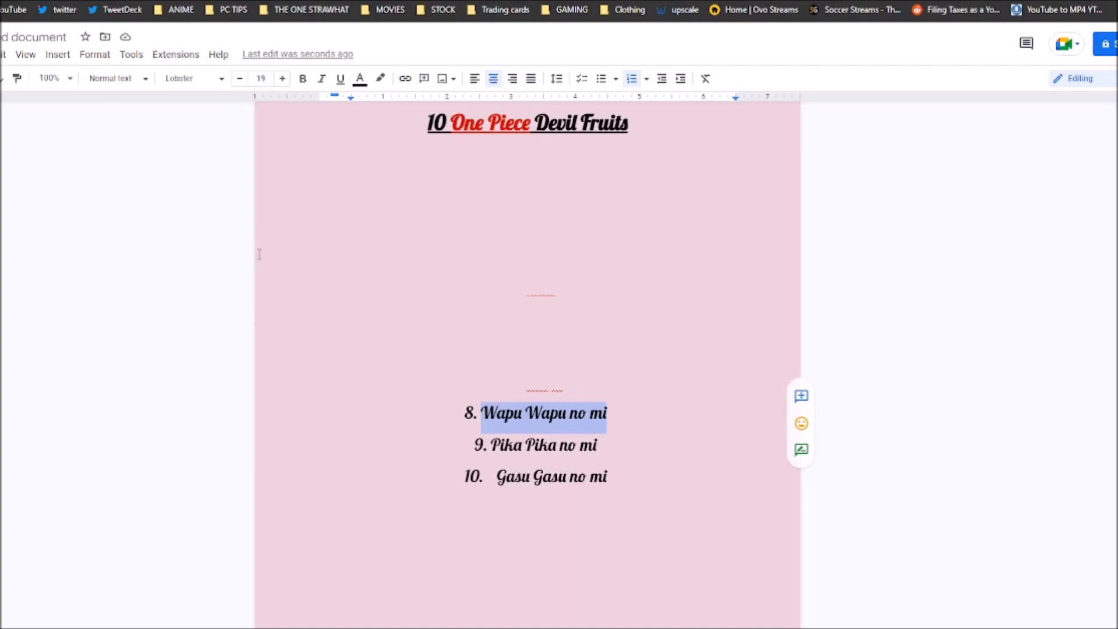
{"action": "mouse_move", "coordinate": [244, 251]}
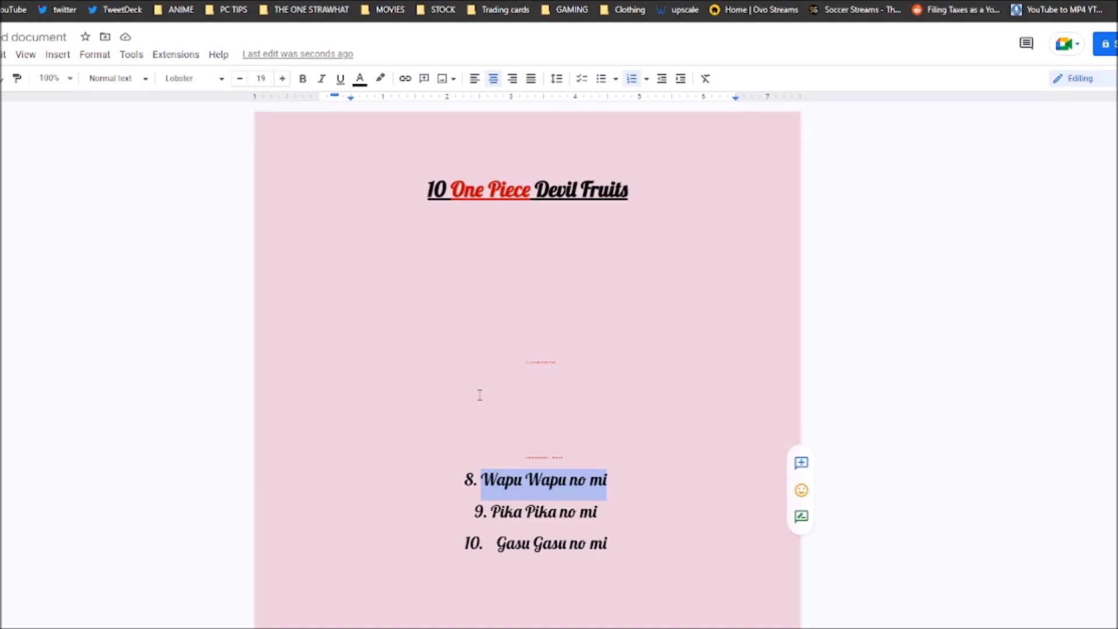
{"action": "mouse_move", "coordinate": [140, 19]}
{"action": "type", "text": "7. Magu magu no mi"}
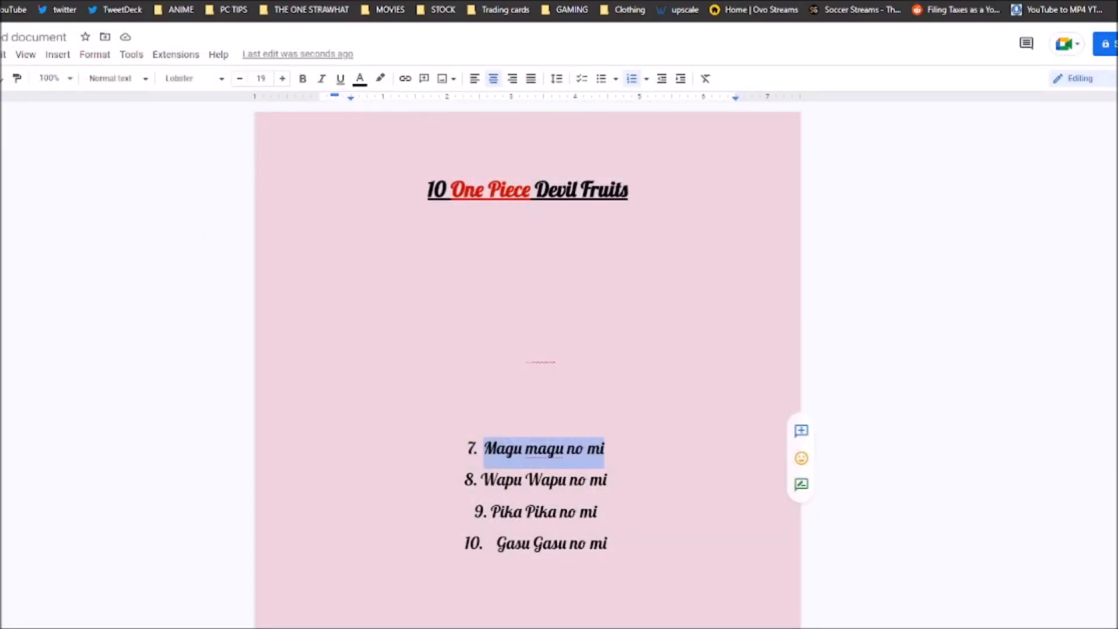
{"action": "mouse_move", "coordinate": [400, 336]}
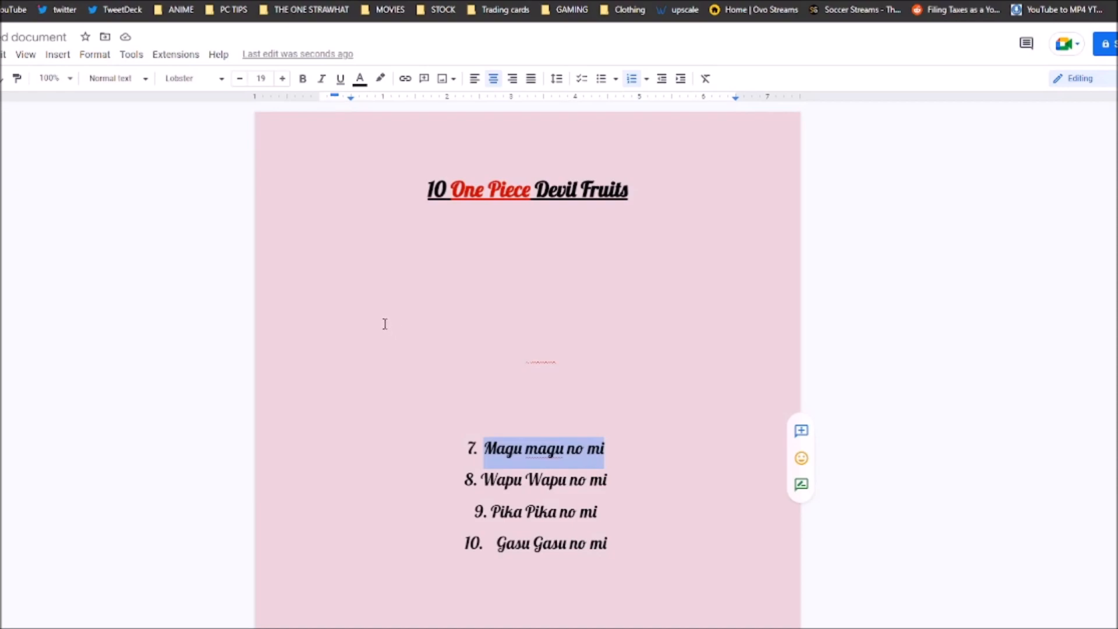
{"action": "mouse_move", "coordinate": [186, 254]}
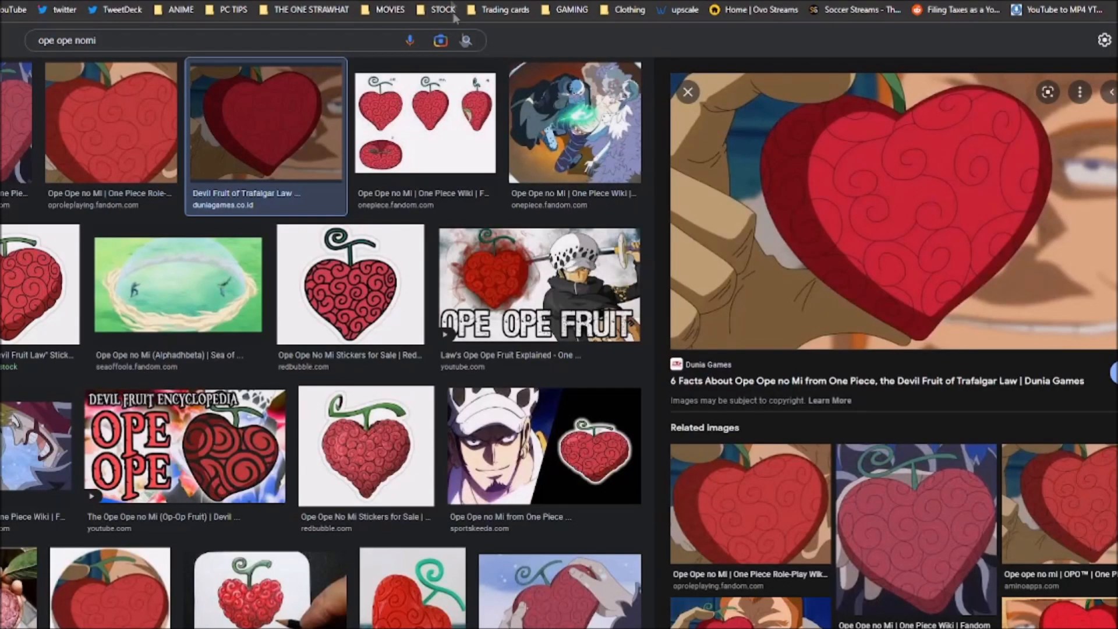
{"action": "mouse_move", "coordinate": [542, 93]}
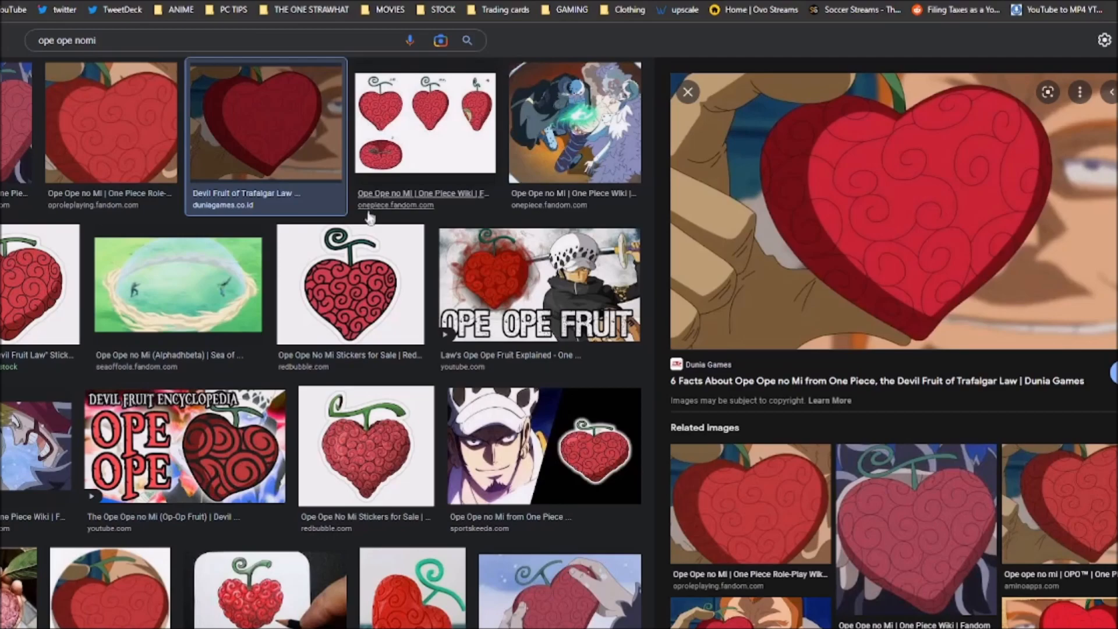
{"action": "mouse_move", "coordinate": [349, 203]}
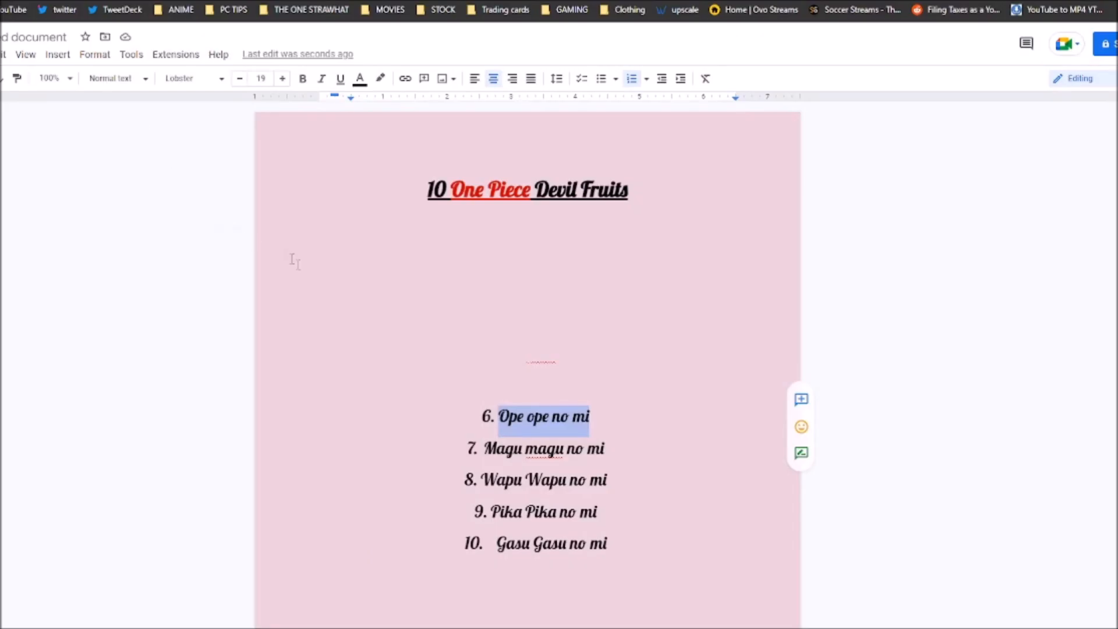
Step: Enter 'Gura Gura no mi' as item 5 and 'Goro goro no mi' as item 4
{"action": "type", "text": "Gura Gura no mi"}
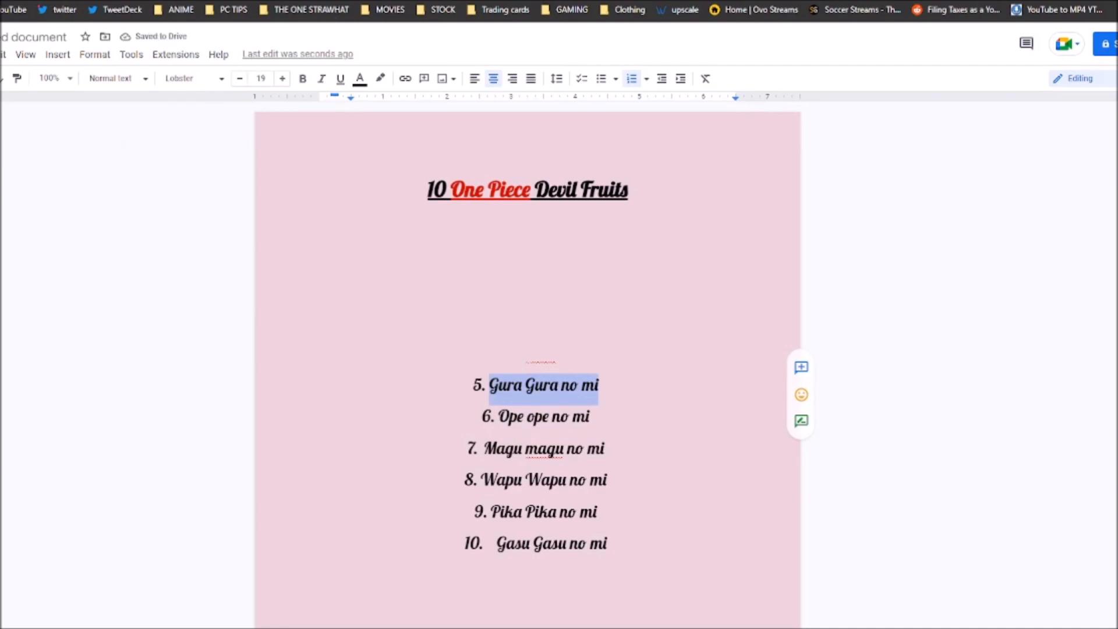
{"action": "mouse_move", "coordinate": [563, 9]}
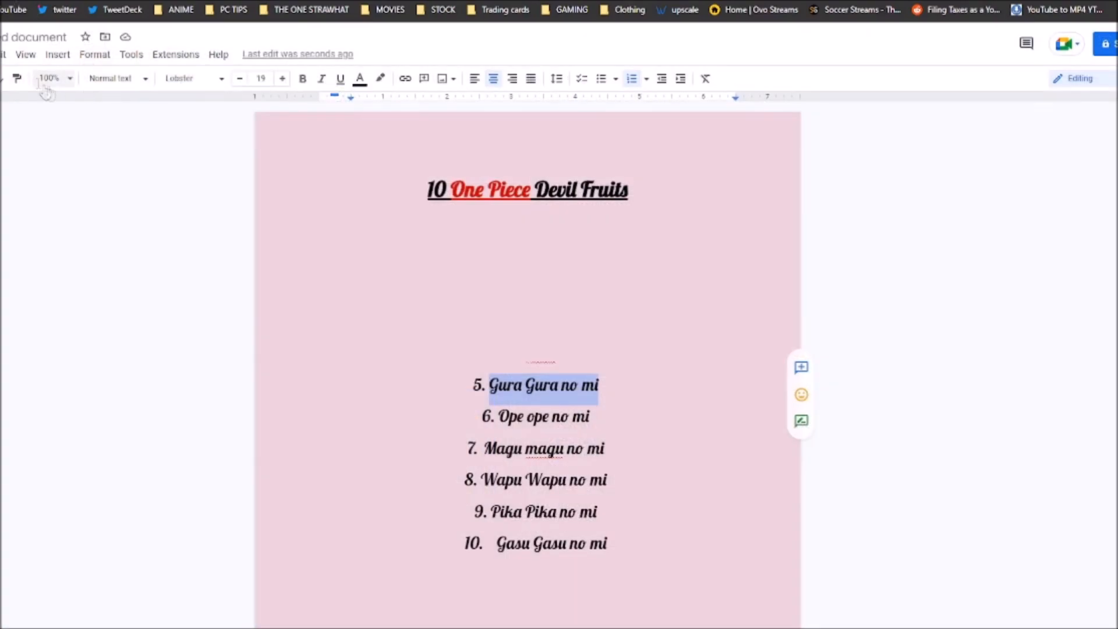
{"action": "type", "text": "Goro goro no mi"}
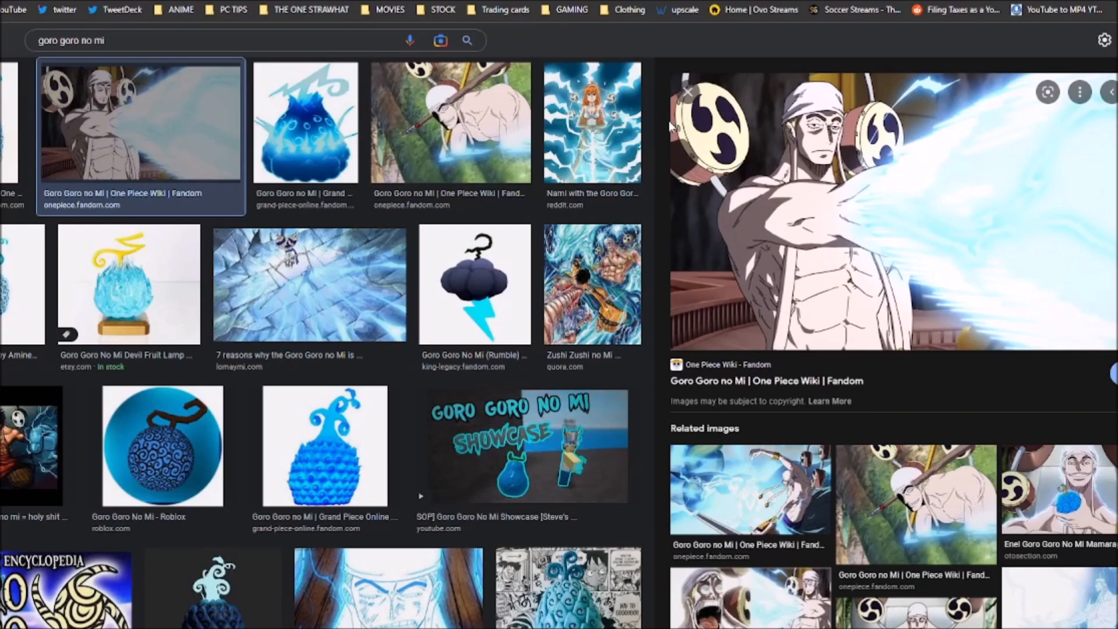
{"action": "mouse_move", "coordinate": [550, 45]}
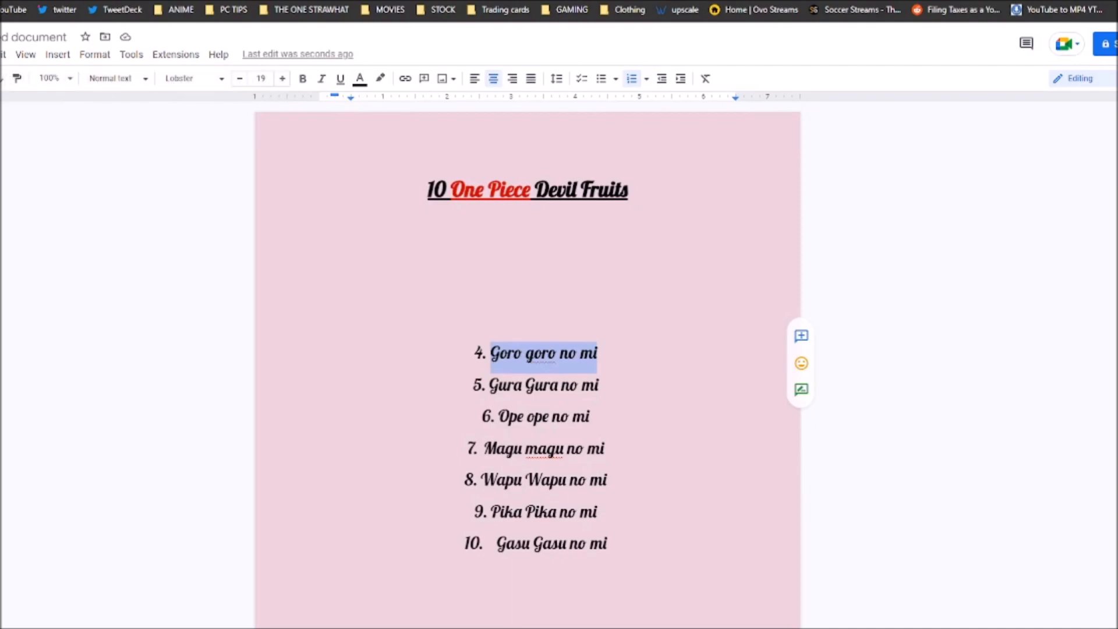
{"action": "mouse_move", "coordinate": [211, 299]}
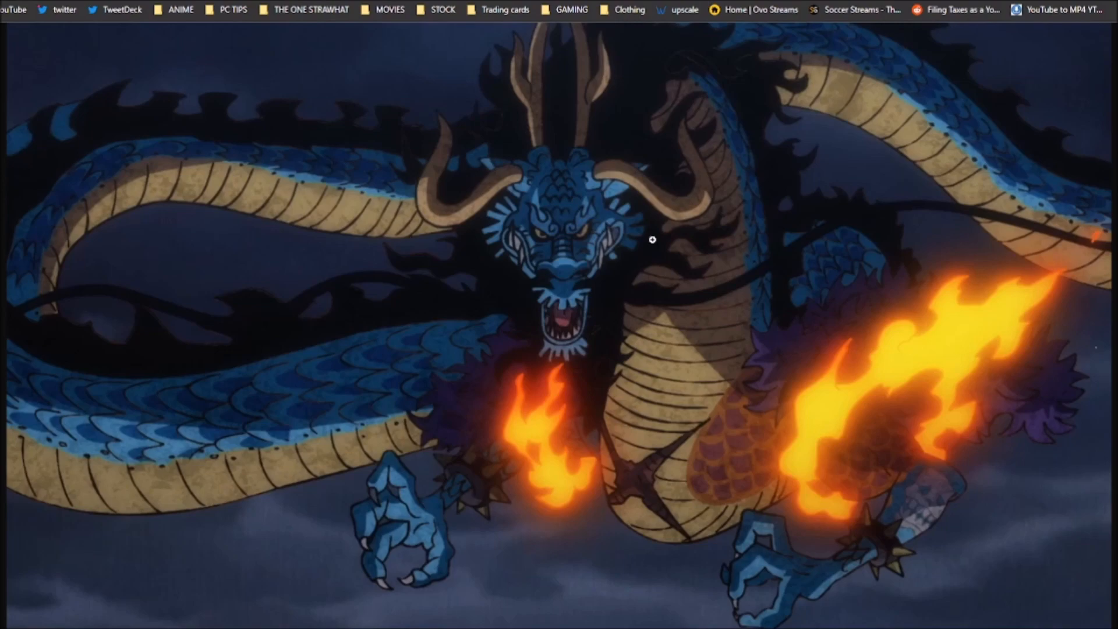
{"action": "mouse_move", "coordinate": [937, 349]}
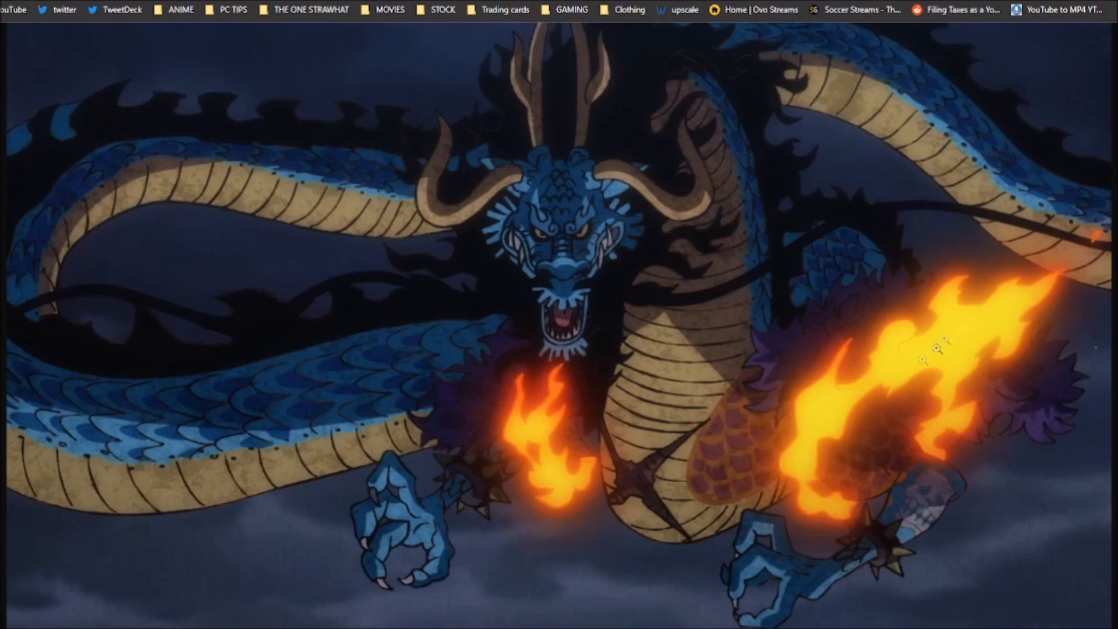
{"action": "mouse_move", "coordinate": [884, 396]}
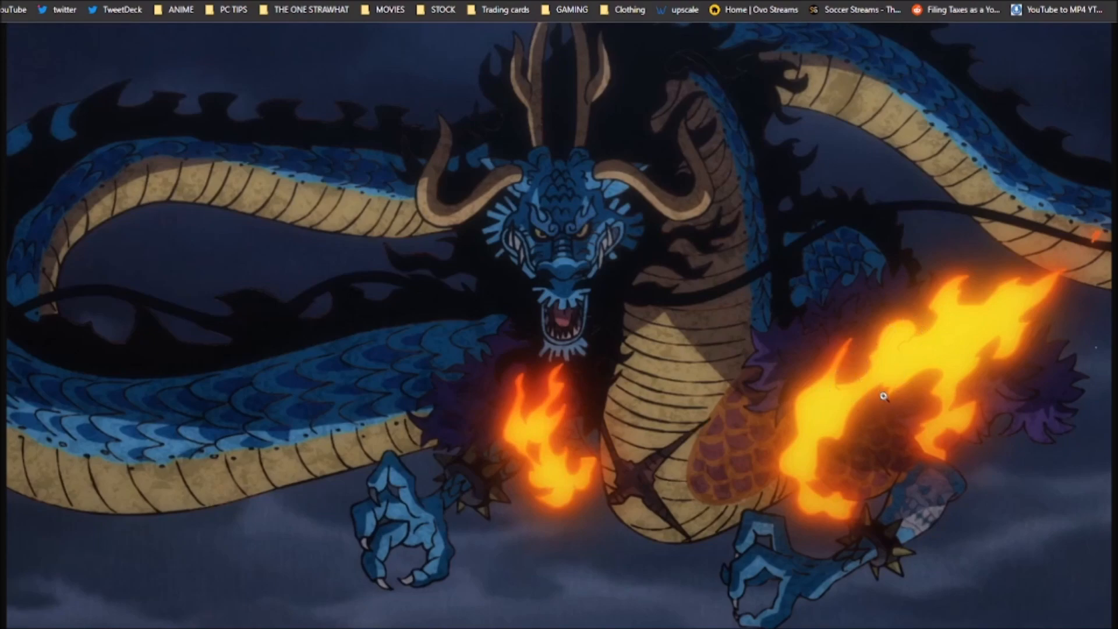
{"action": "mouse_move", "coordinate": [588, 403]}
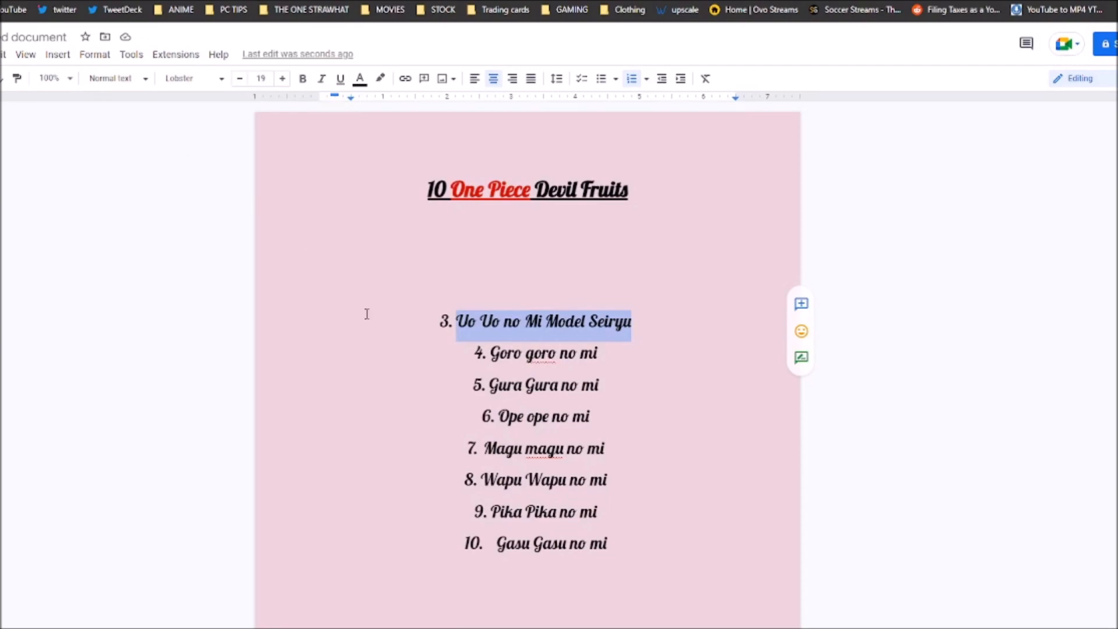
{"action": "mouse_move", "coordinate": [392, 335]}
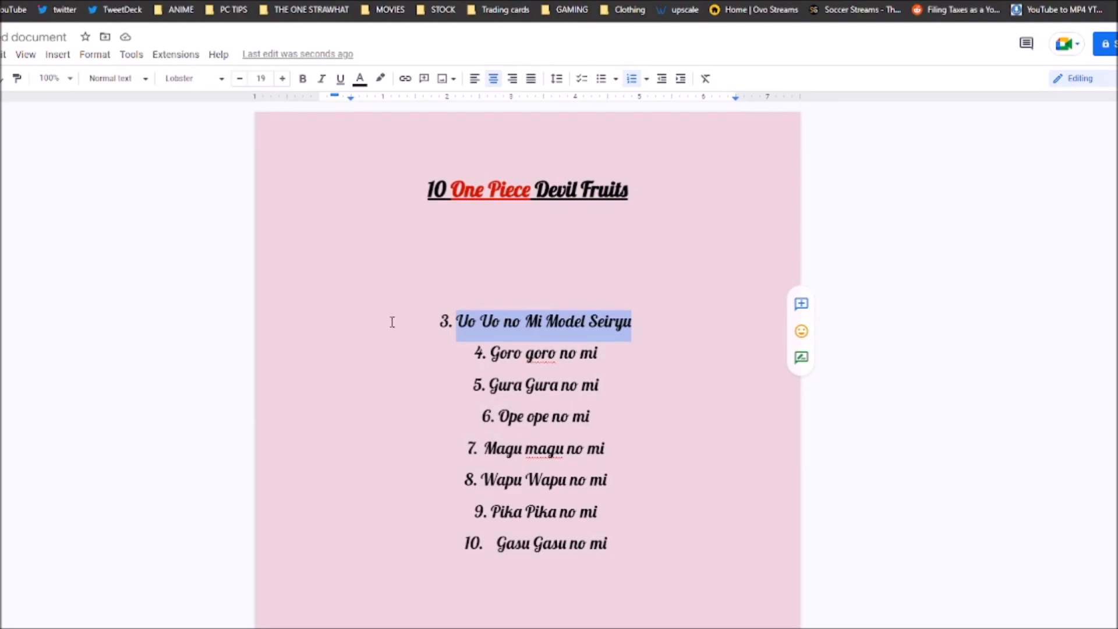
{"action": "mouse_move", "coordinate": [384, 291]}
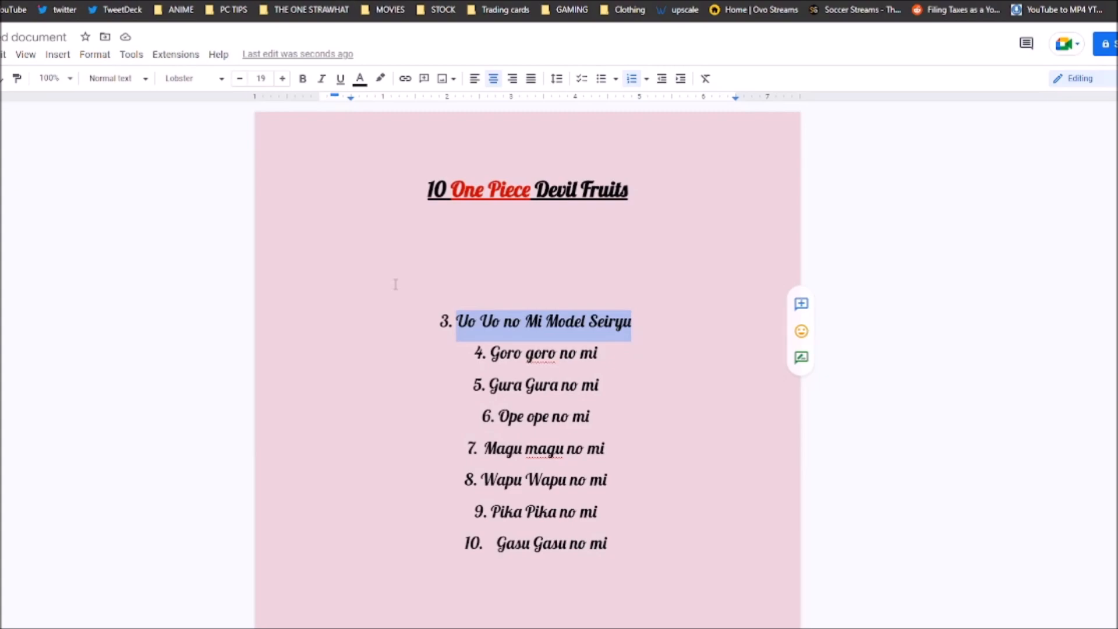
{"action": "mouse_move", "coordinate": [869, 24]}
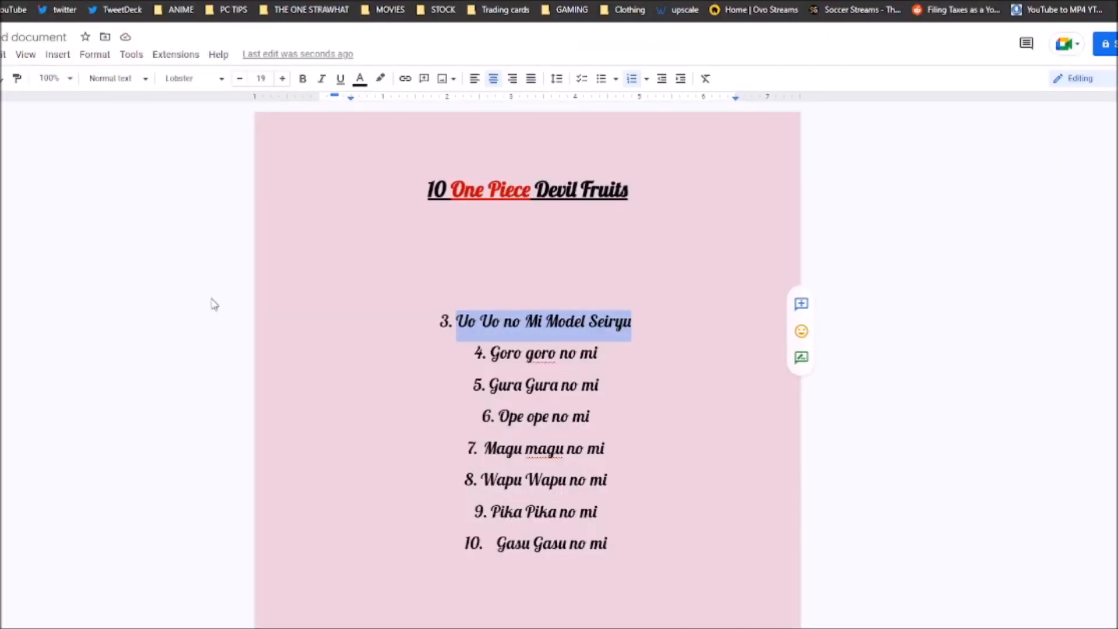
{"action": "mouse_move", "coordinate": [177, 184]}
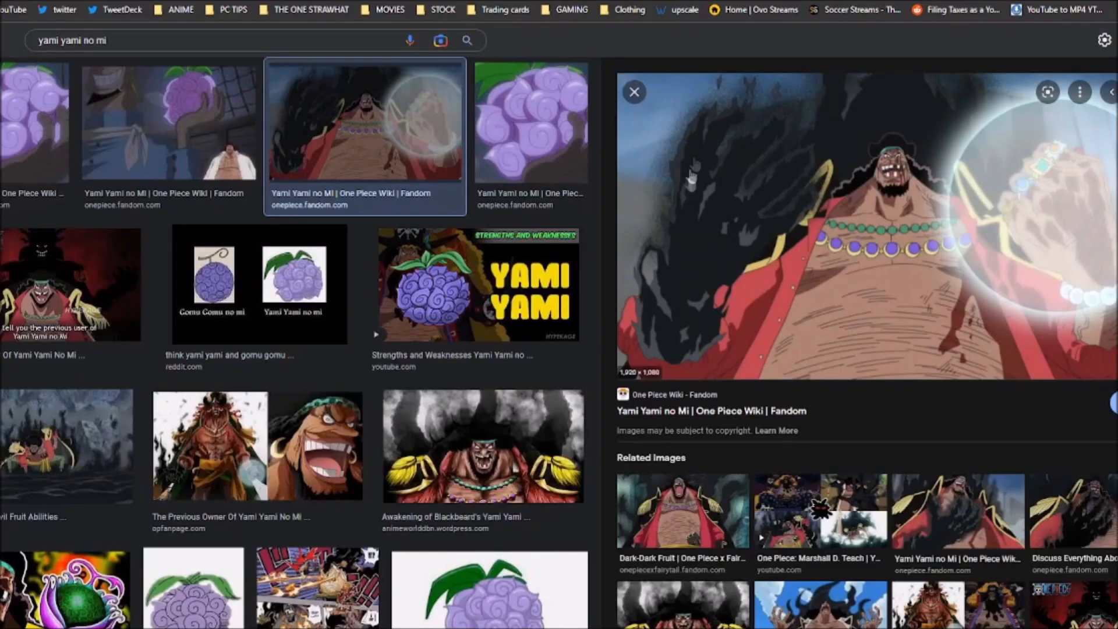
{"action": "mouse_move", "coordinate": [701, 199]}
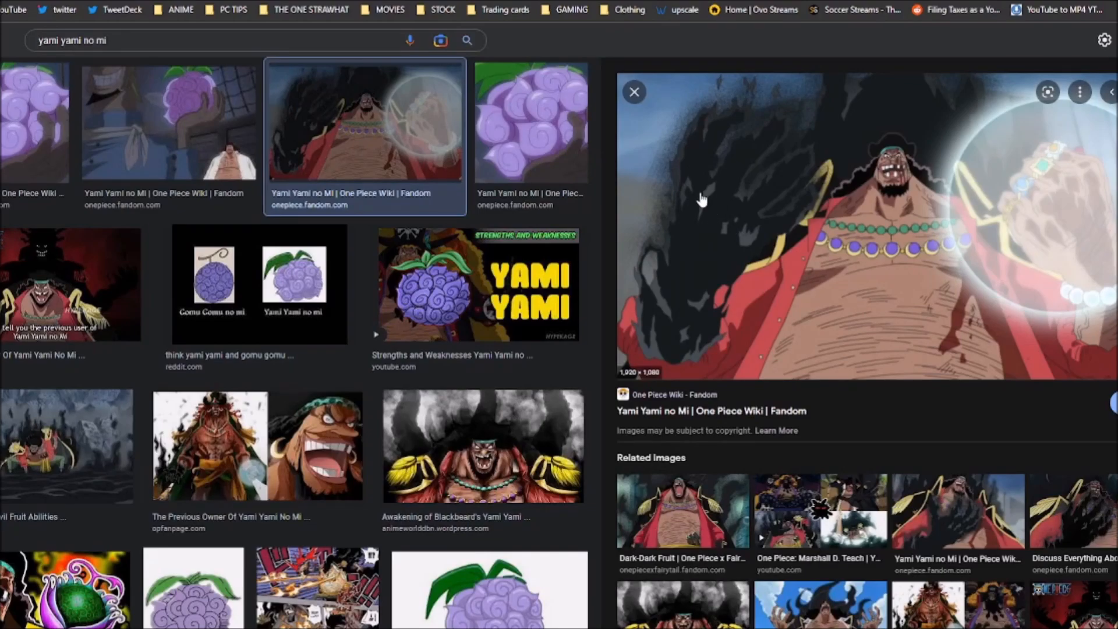
{"action": "mouse_move", "coordinate": [695, 177]}
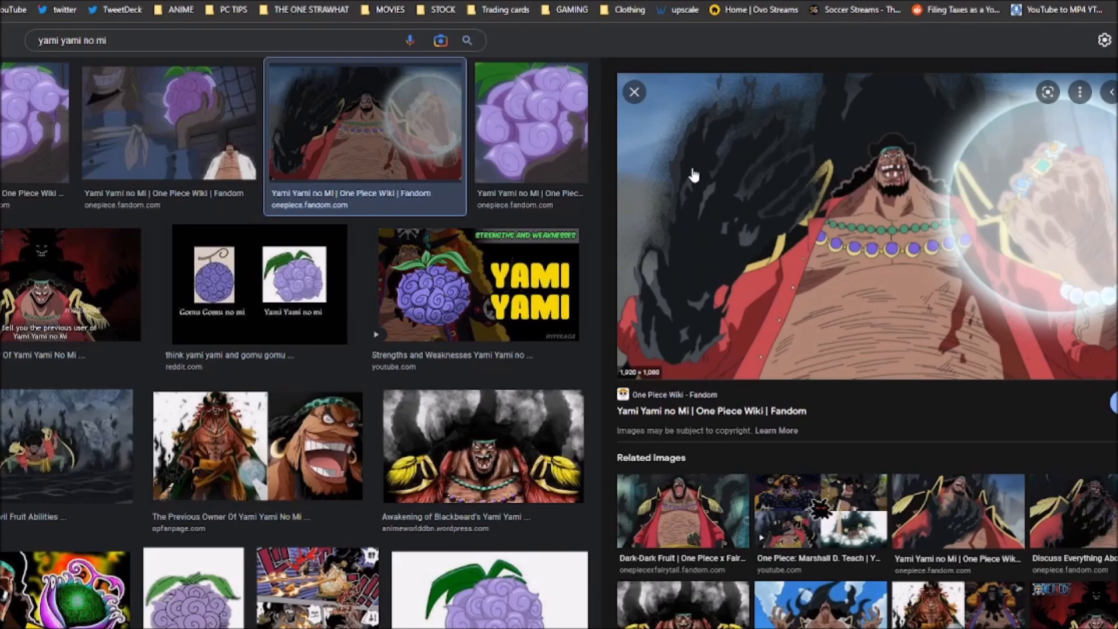
{"action": "mouse_move", "coordinate": [644, 202]}
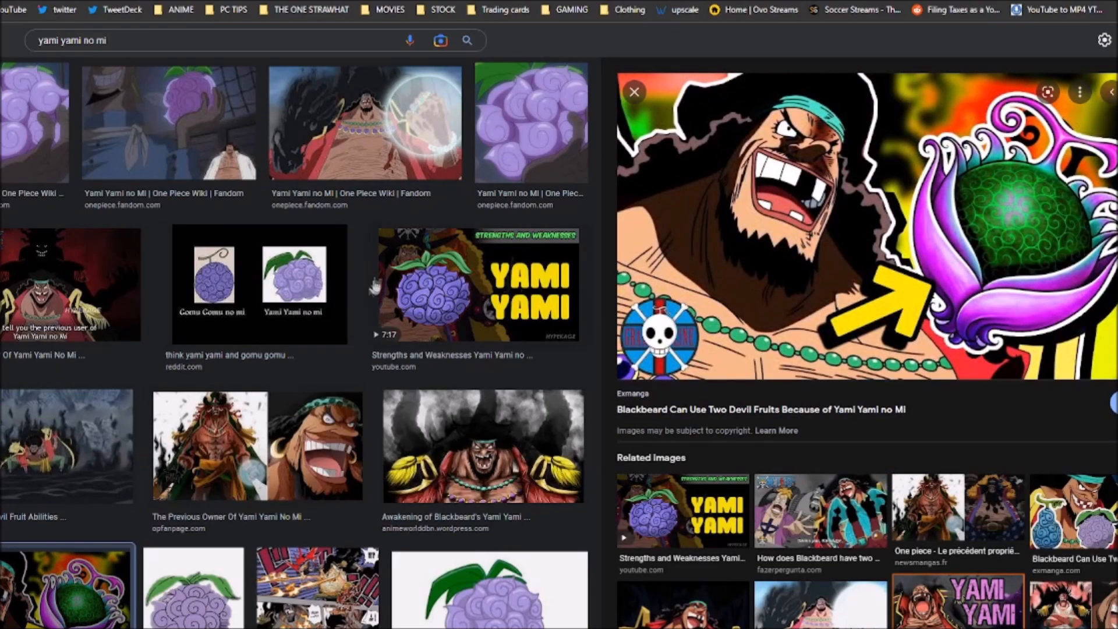
Step: Preview the Exmanga image of Blackbeard with the Yami Yami no Mi
{"action": "left_click", "coordinate": [365, 123]}
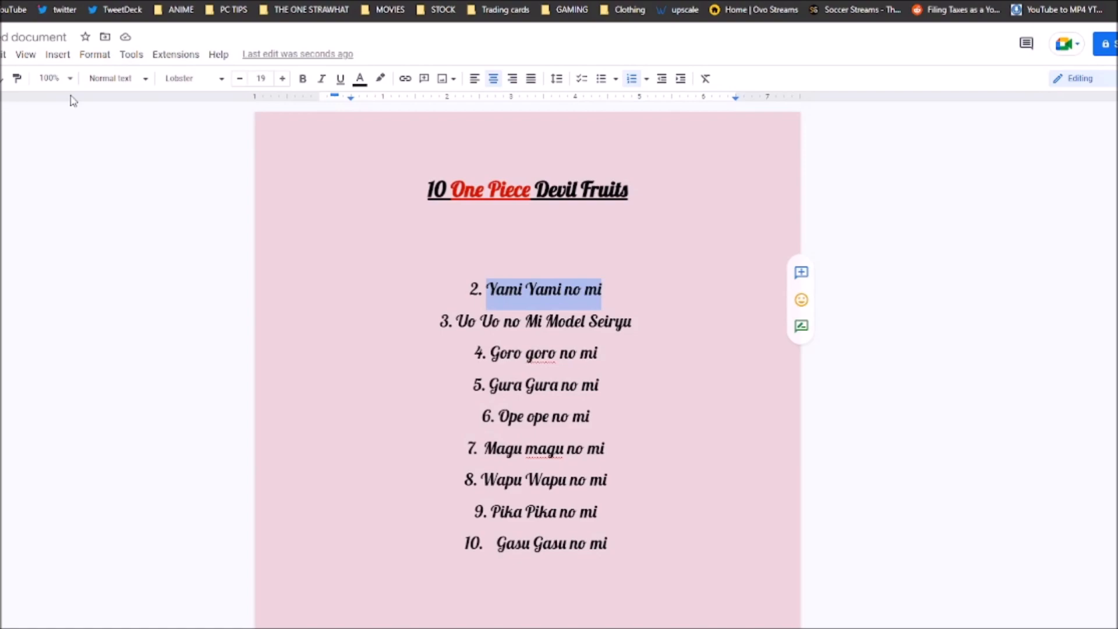
{"action": "mouse_move", "coordinate": [4, 104]}
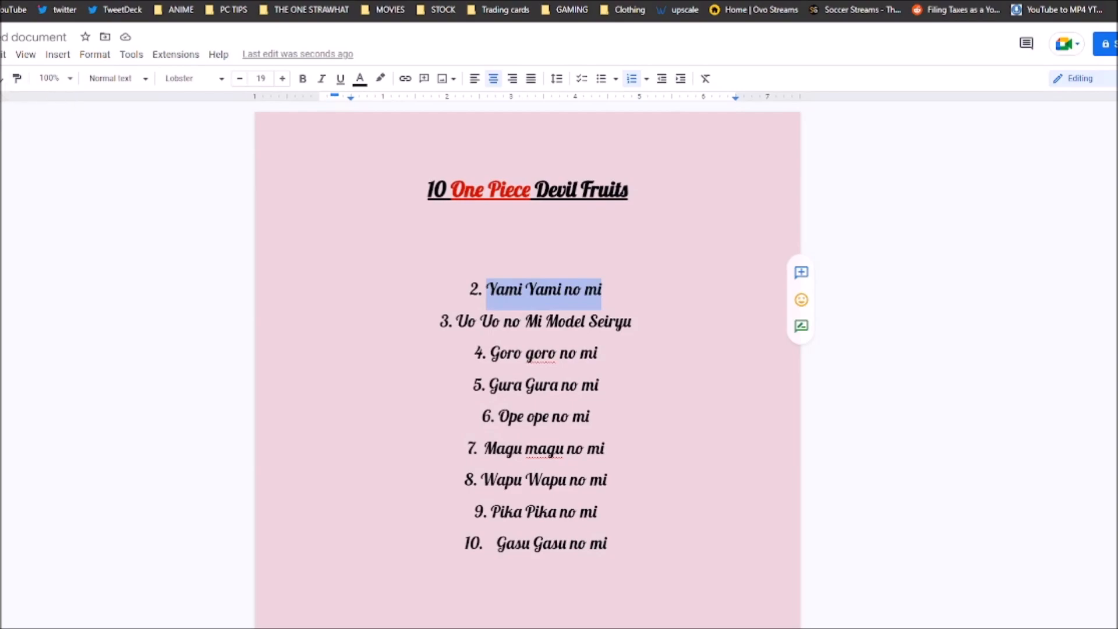
{"action": "mouse_move", "coordinate": [241, 258]}
{"action": "type", "text": "Hito Hito Fruit Mythical model Nika"}
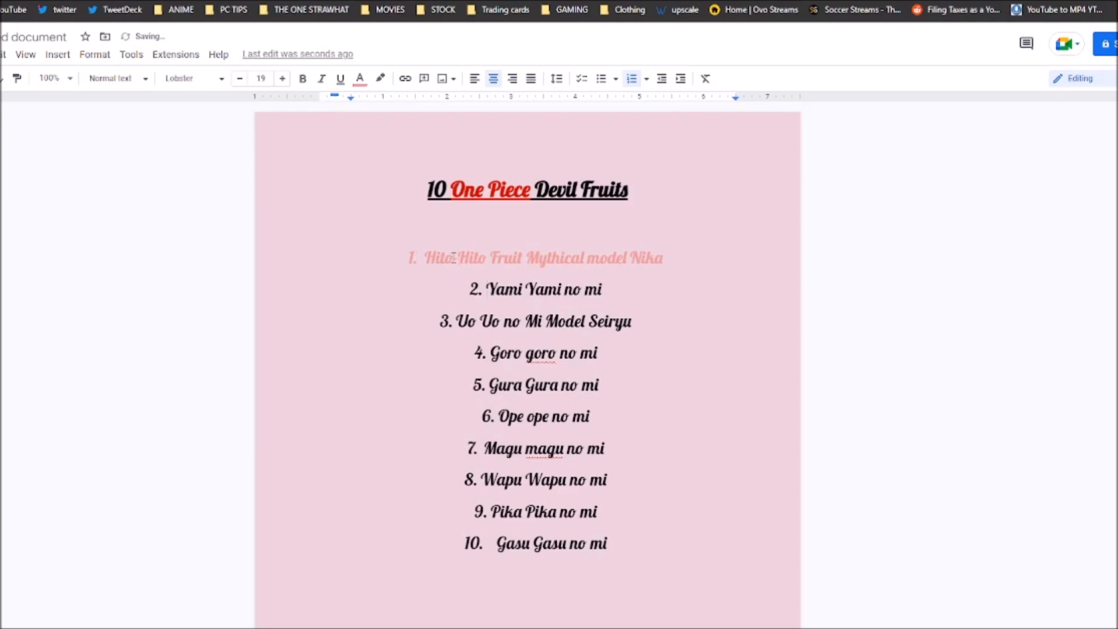
Step: Select the 'Hito-Hito Fruit Mythical model Nika' entry and apply a toolbar option to it
{"action": "triple_click", "coordinate": [543, 257]}
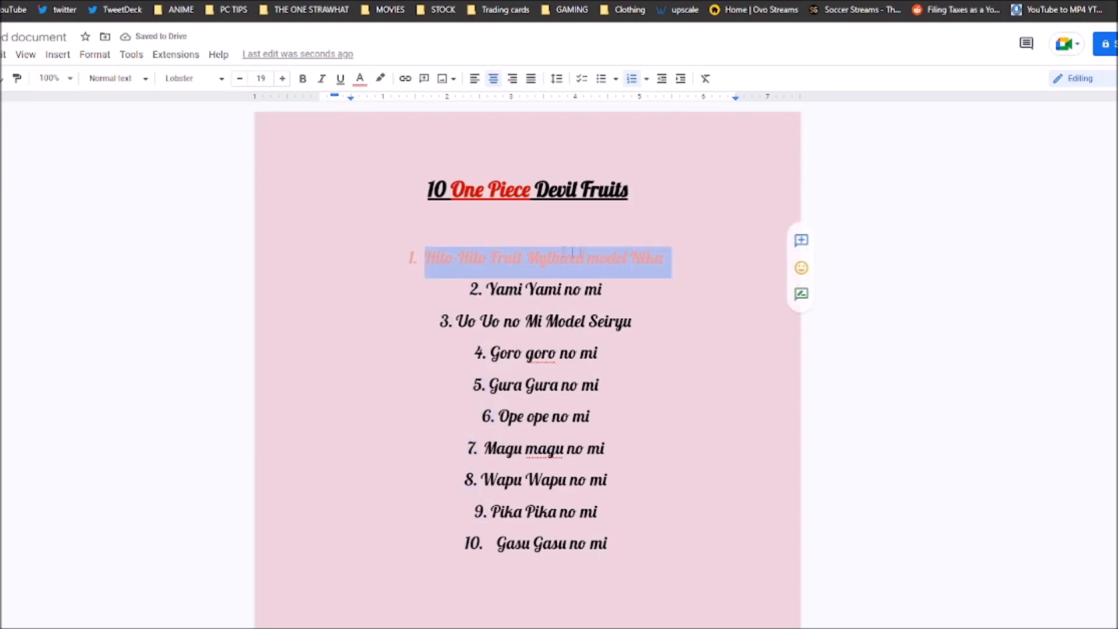
{"action": "left_click", "coordinate": [360, 78]}
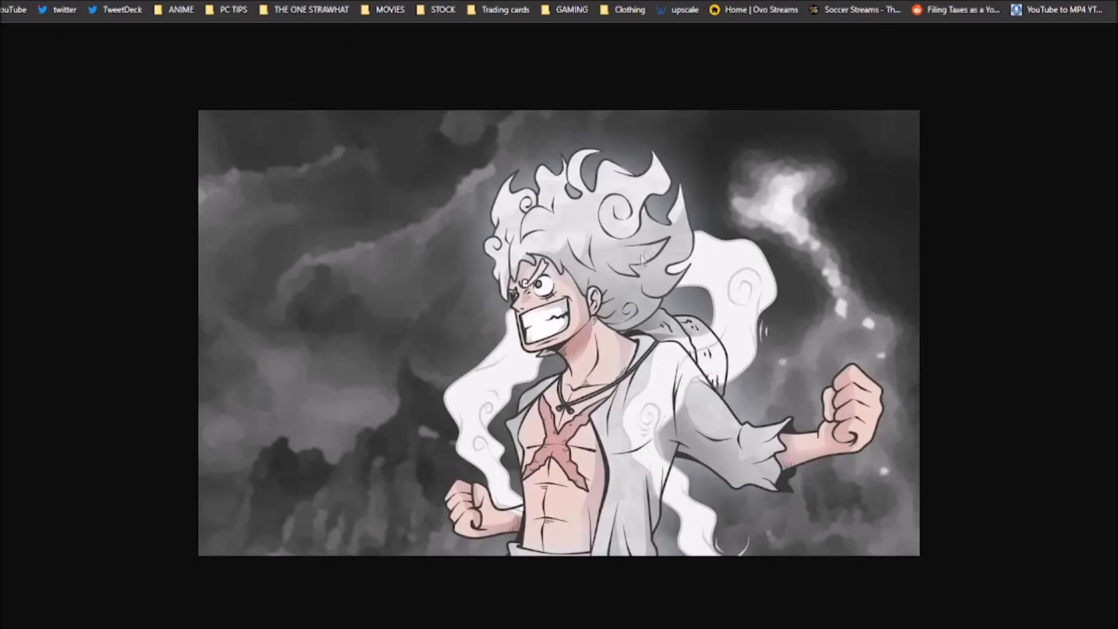
{"action": "mouse_move", "coordinate": [138, 280]}
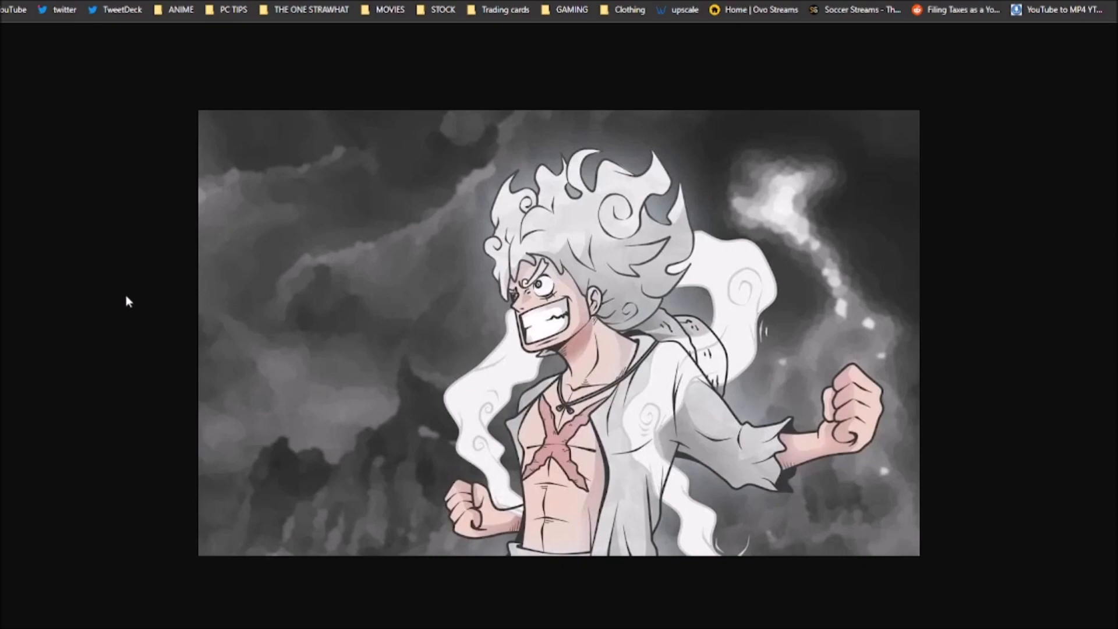
{"action": "mouse_move", "coordinate": [162, 315]}
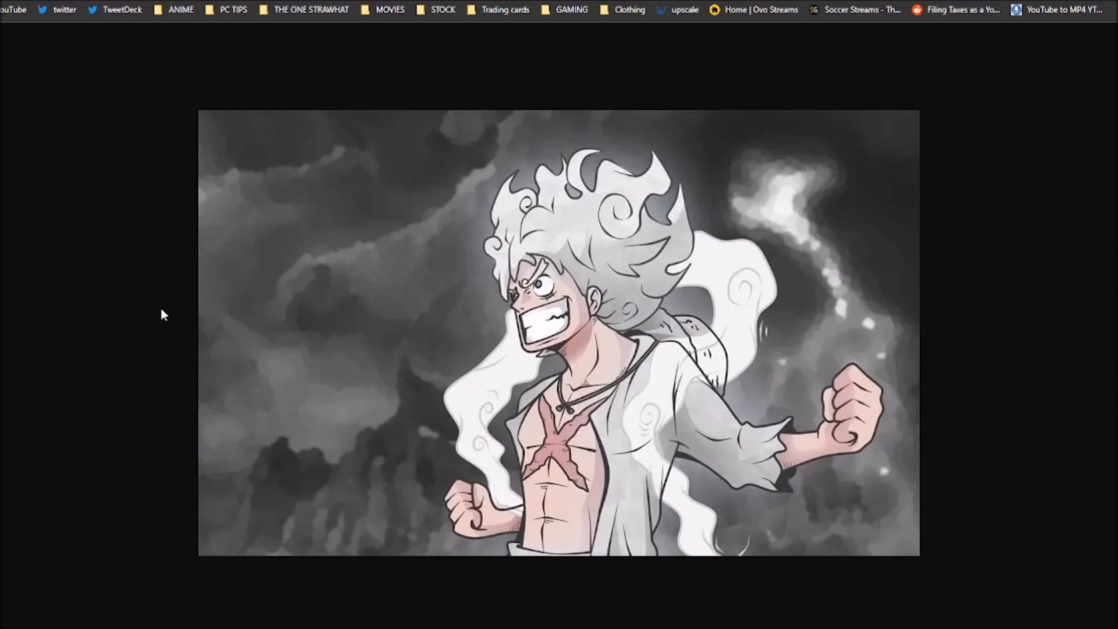
{"action": "mouse_move", "coordinate": [27, 115]}
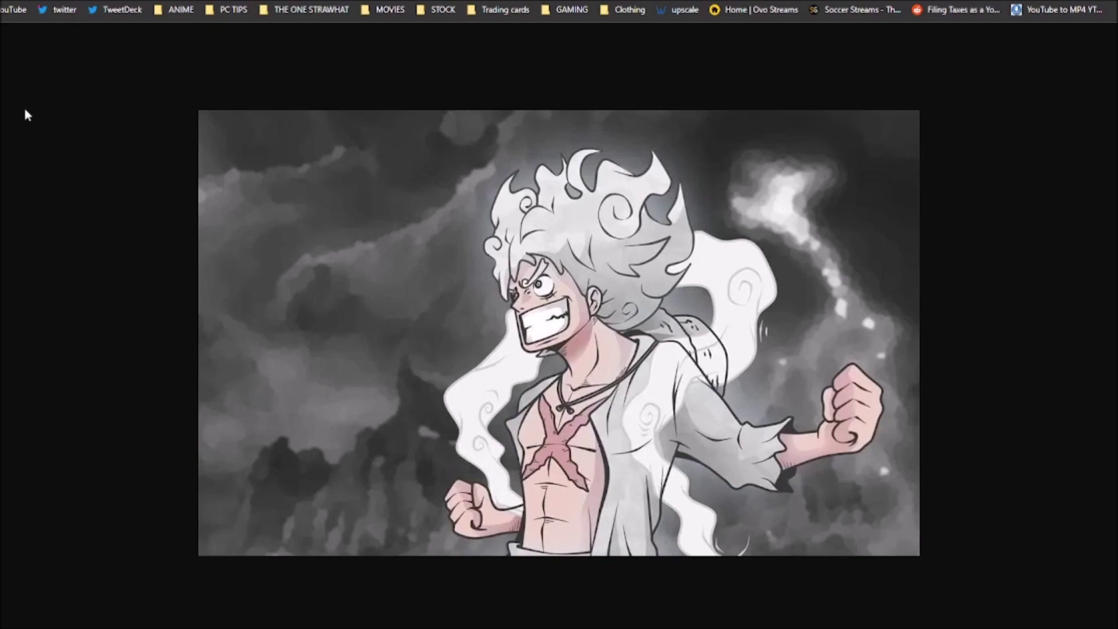
{"action": "mouse_move", "coordinate": [637, 564]}
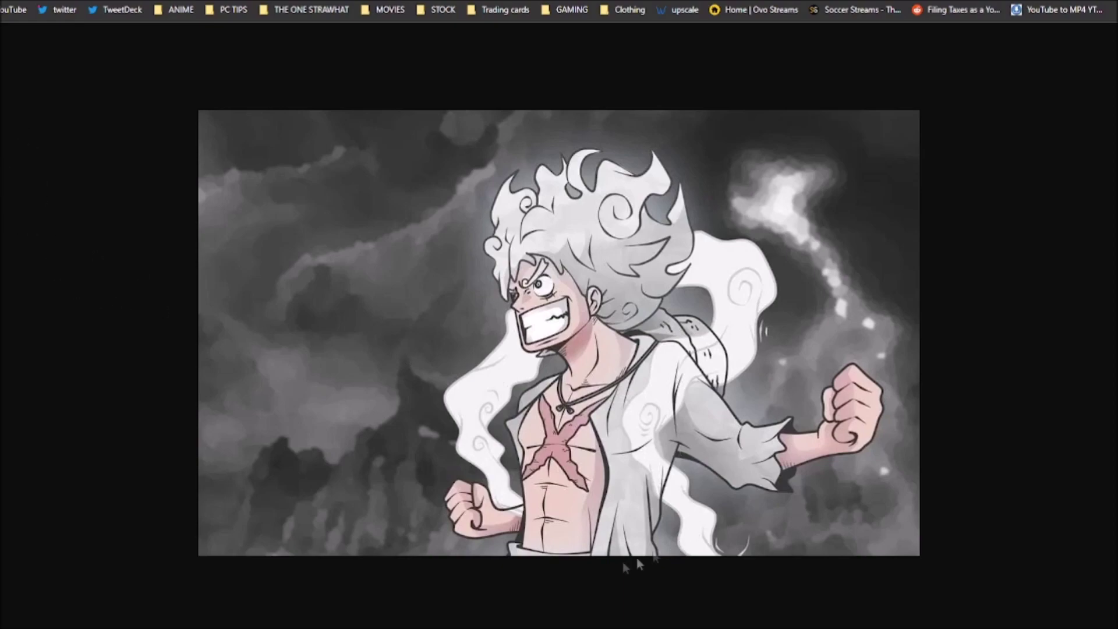
{"action": "mouse_move", "coordinate": [855, 283]}
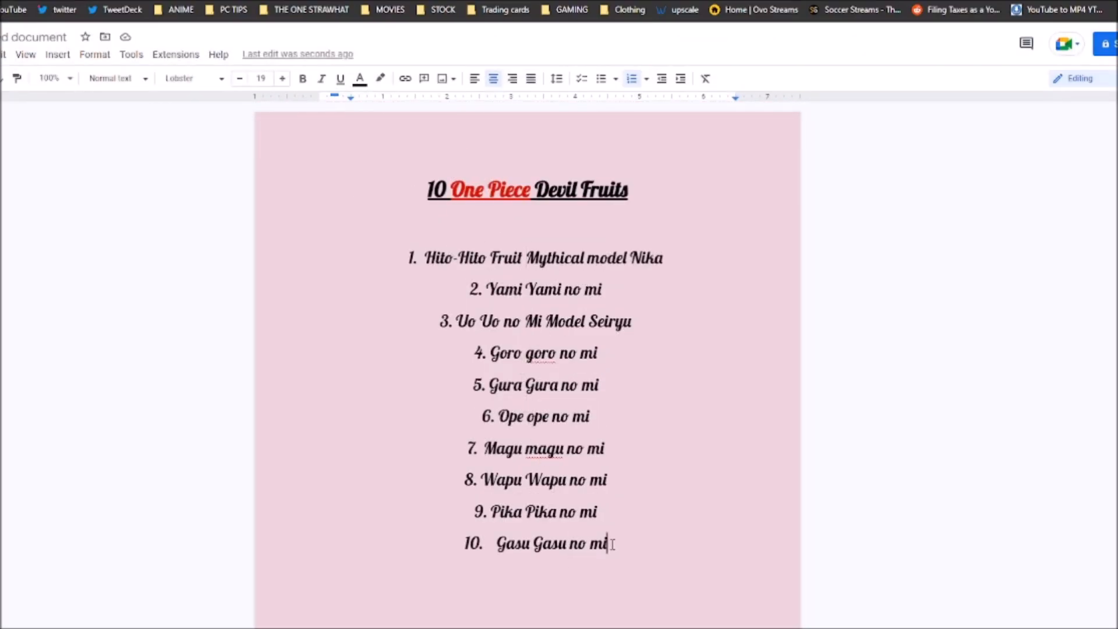
{"action": "mouse_move", "coordinate": [683, 481]}
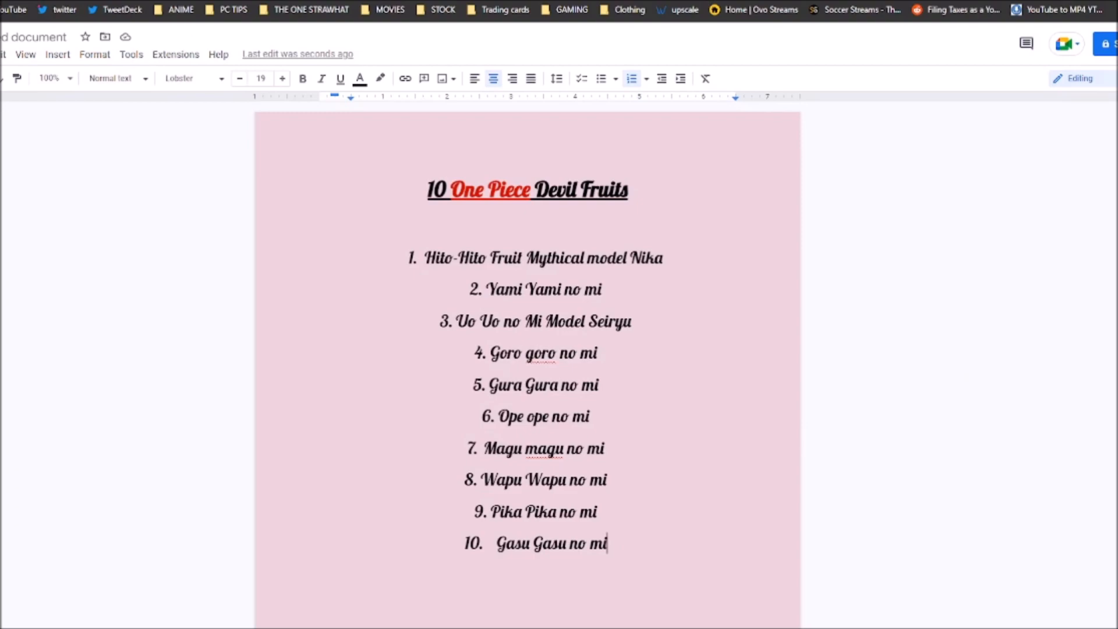
Step: Show the YouTube channel's uploaded videos and scroll down to uploads from about three weeks ago
{"action": "left_click", "coordinate": [309, 9]}
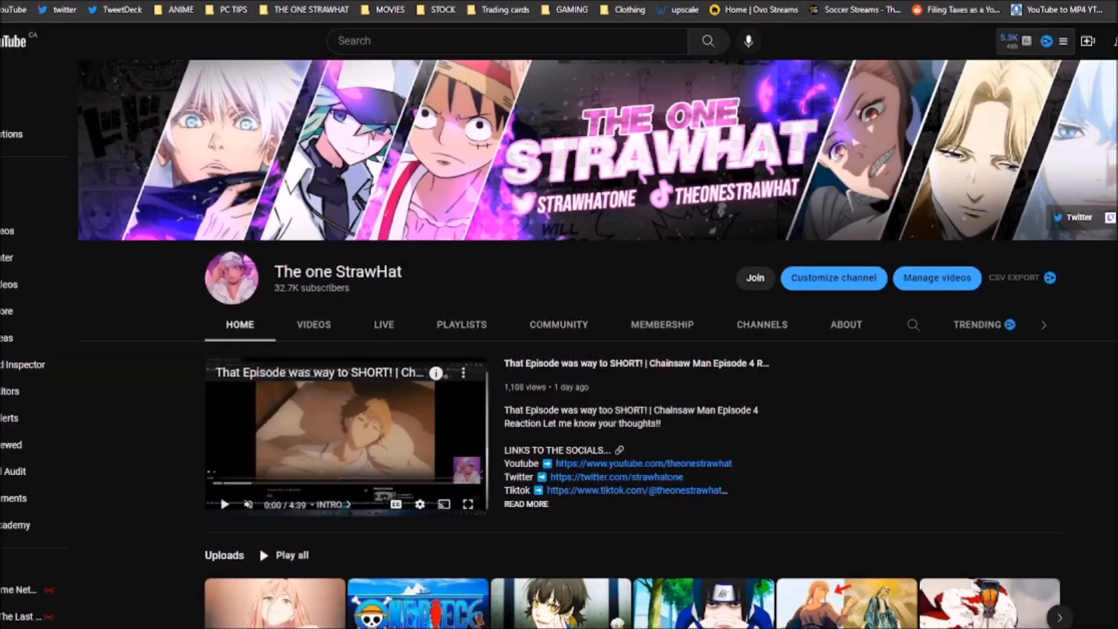
{"action": "mouse_move", "coordinate": [318, 349]}
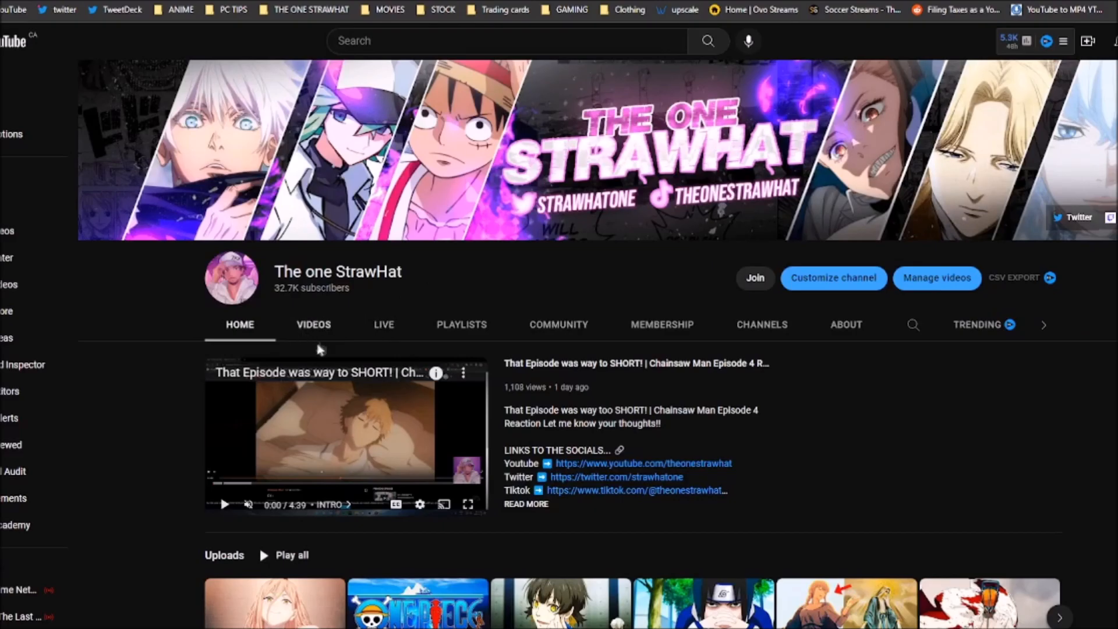
{"action": "left_click", "coordinate": [314, 324]}
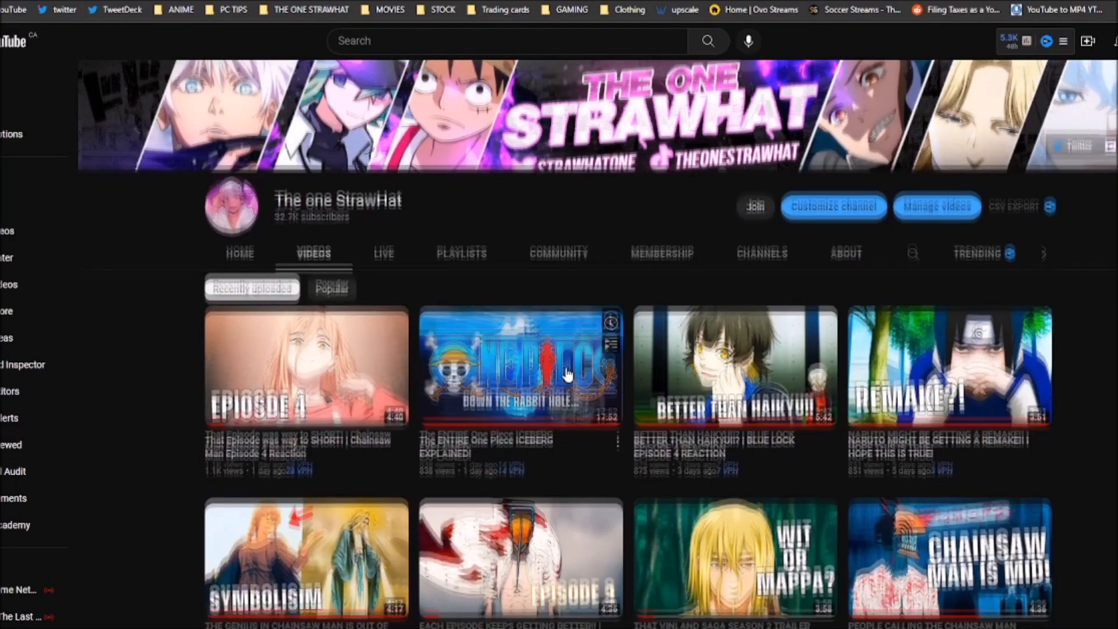
{"action": "scroll", "scroll_direction": "down", "scroll_amount": 3}
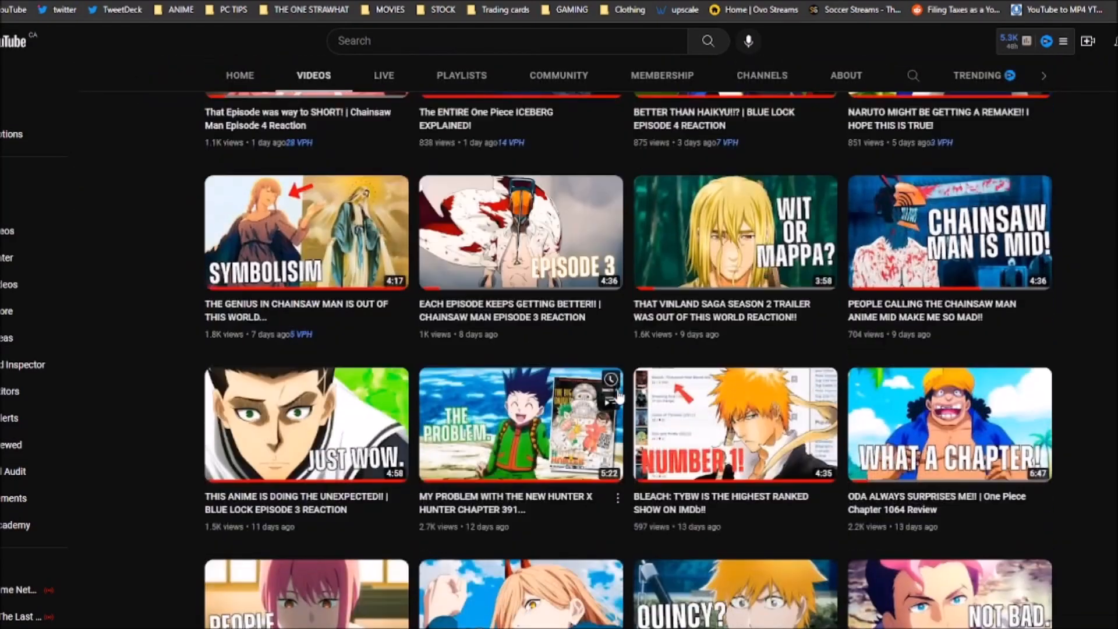
{"action": "scroll", "scroll_direction": "down", "scroll_amount": 3}
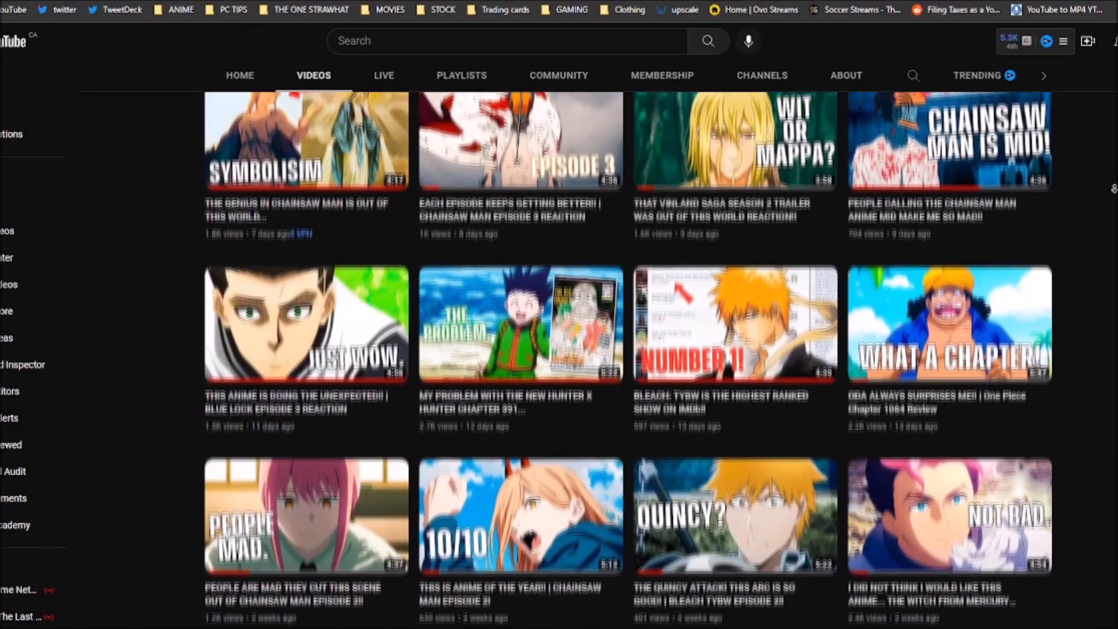
{"action": "scroll", "scroll_direction": "down", "scroll_amount": 3}
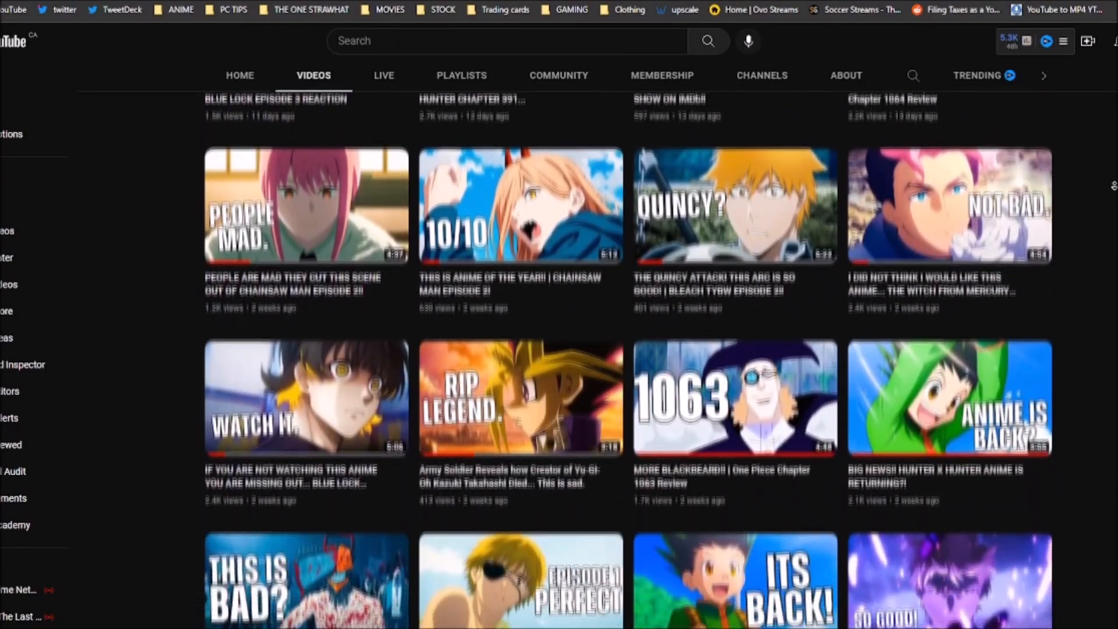
{"action": "scroll", "scroll_direction": "down", "scroll_amount": 3}
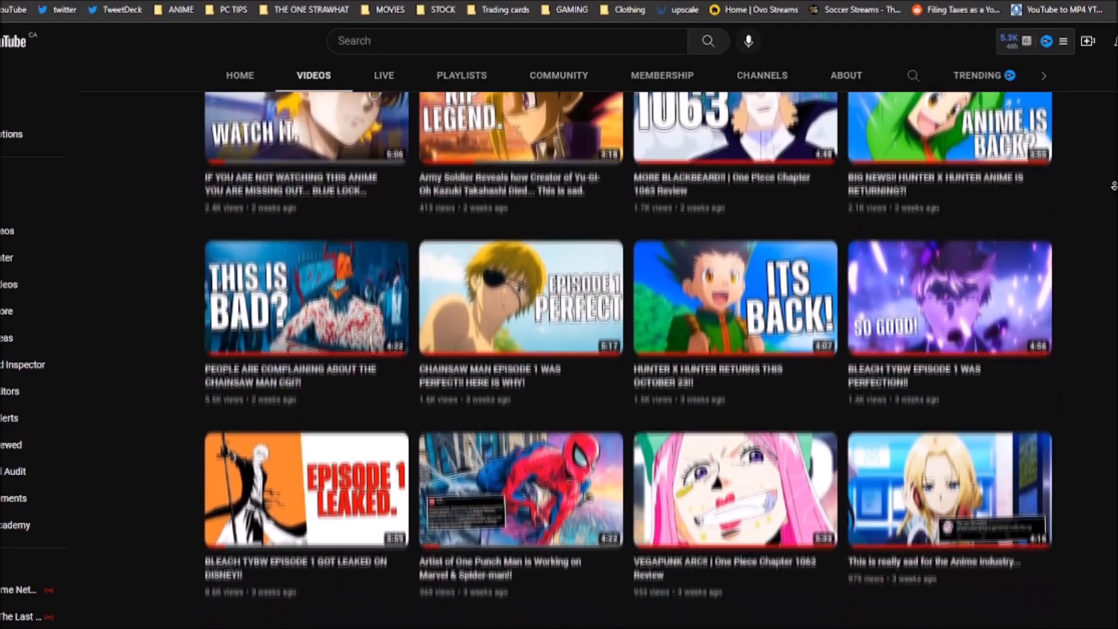